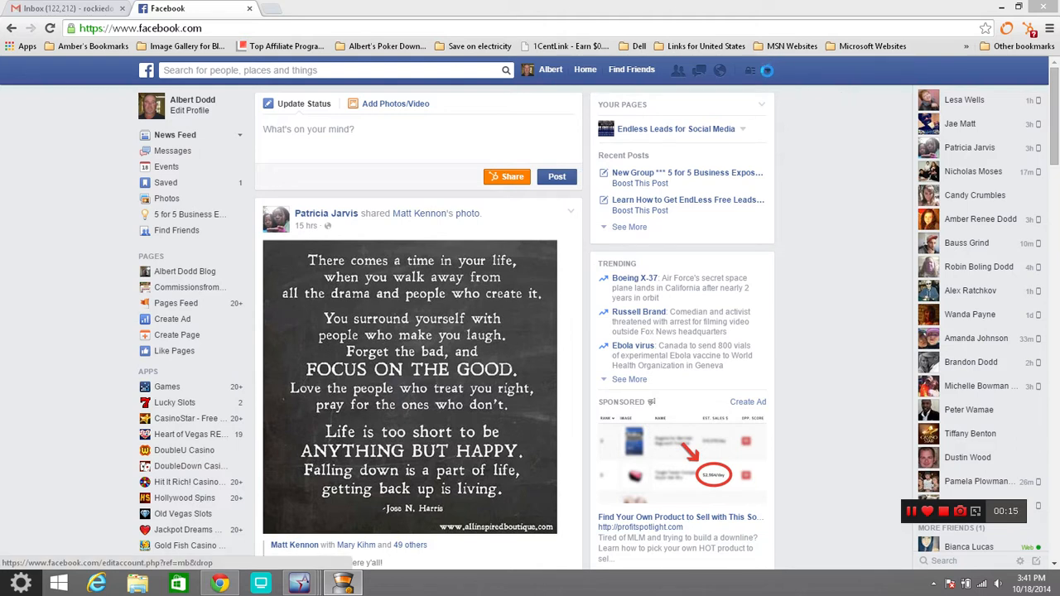
# Bring up the account menu from the arrow on the top blue bar
pyautogui.click(767, 70)
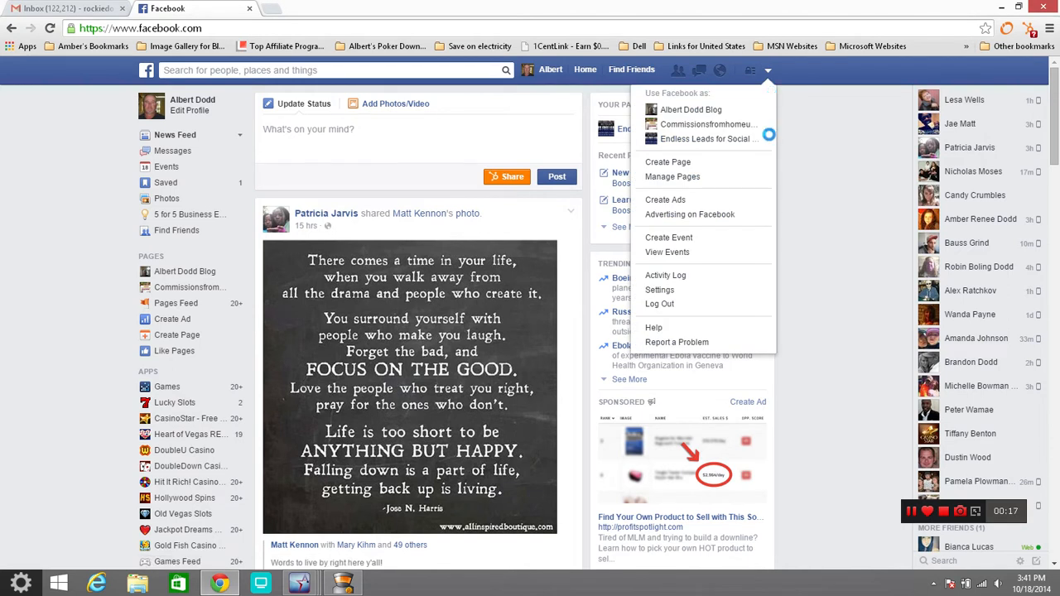
pyautogui.moveTo(668, 162)
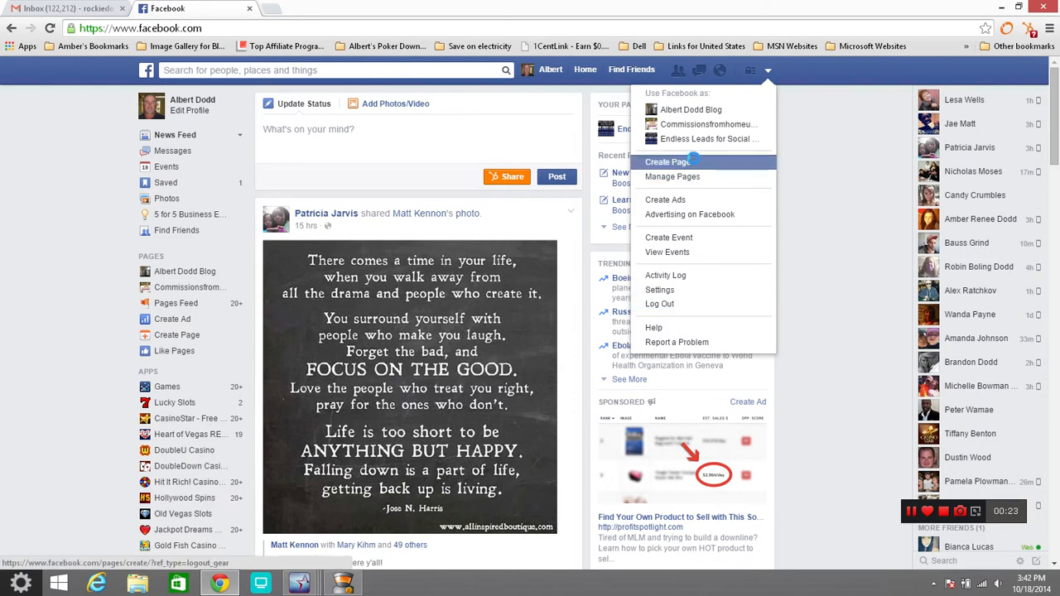
pyautogui.moveTo(176, 335)
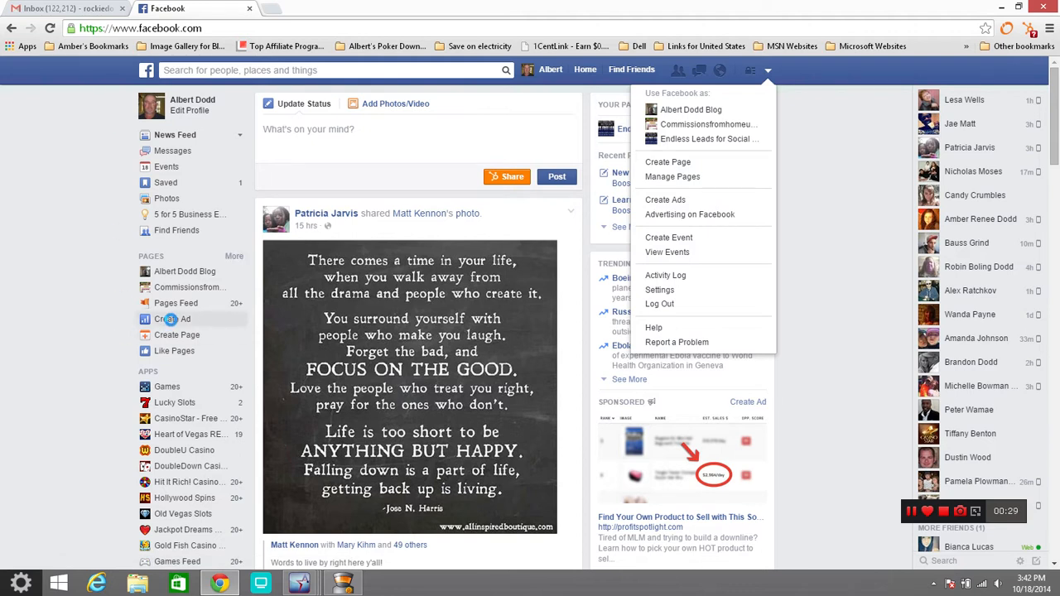
pyautogui.moveTo(660, 305)
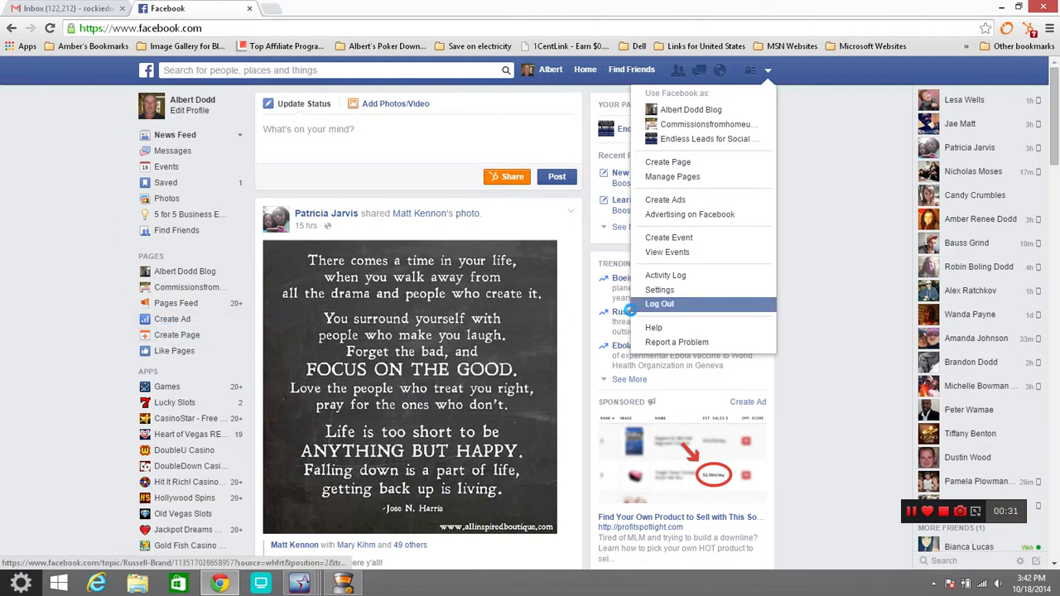
pyautogui.moveTo(668, 162)
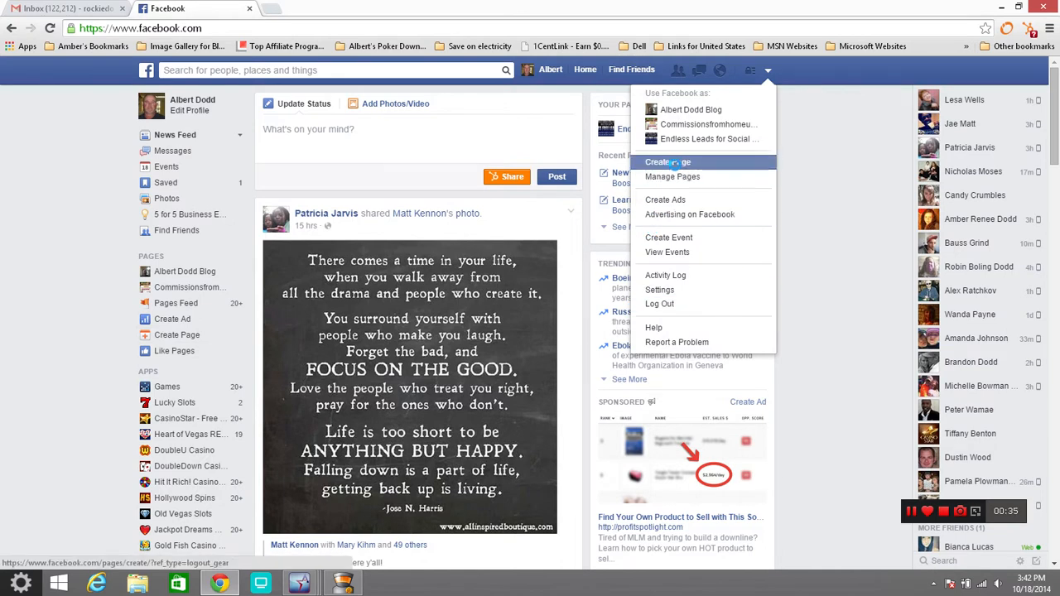
# Choose Create Page from the account menu to reach the page categories
pyautogui.click(667, 163)
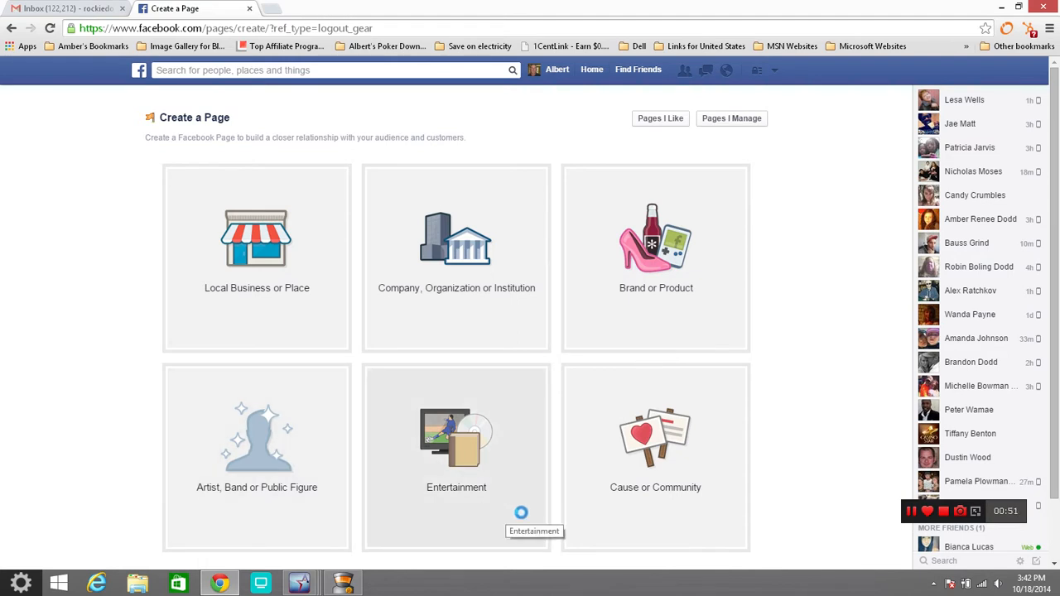
pyautogui.moveTo(646, 504)
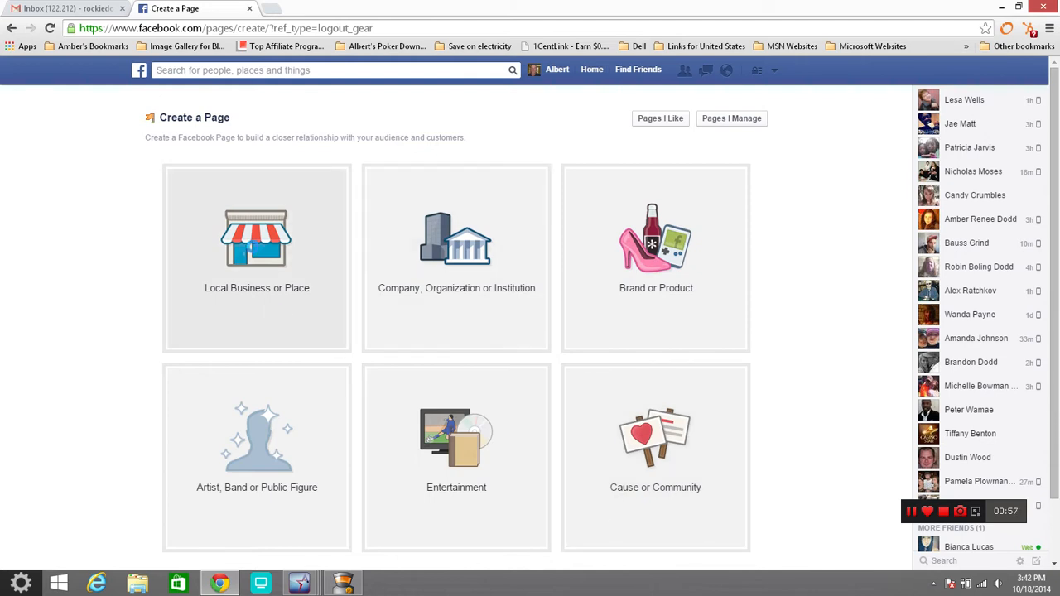
pyautogui.moveTo(256, 240)
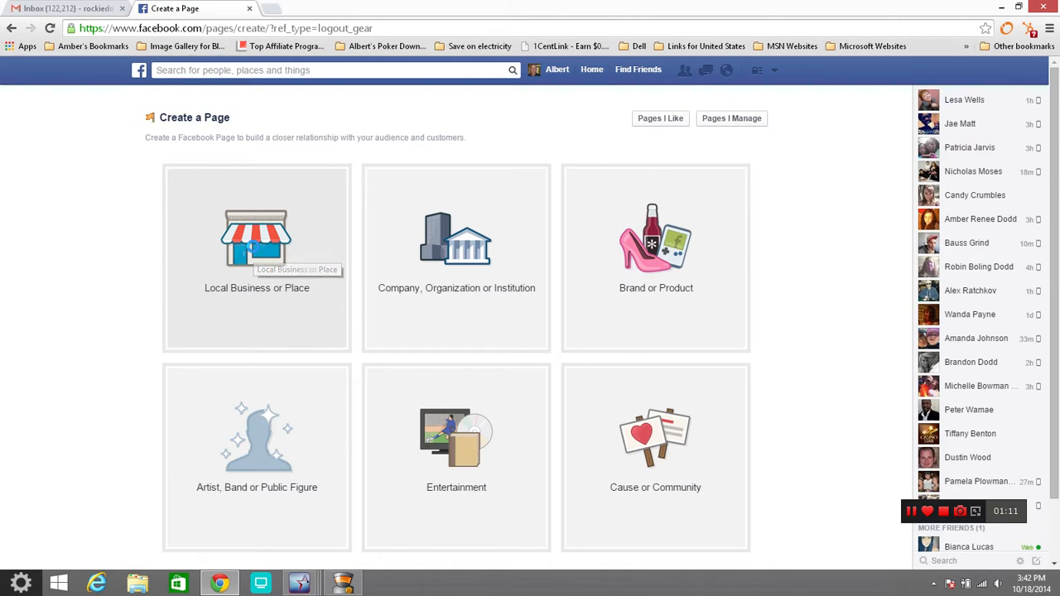
# Start a Local Business or Place page and choose Business Services as its category
pyautogui.click(257, 240)
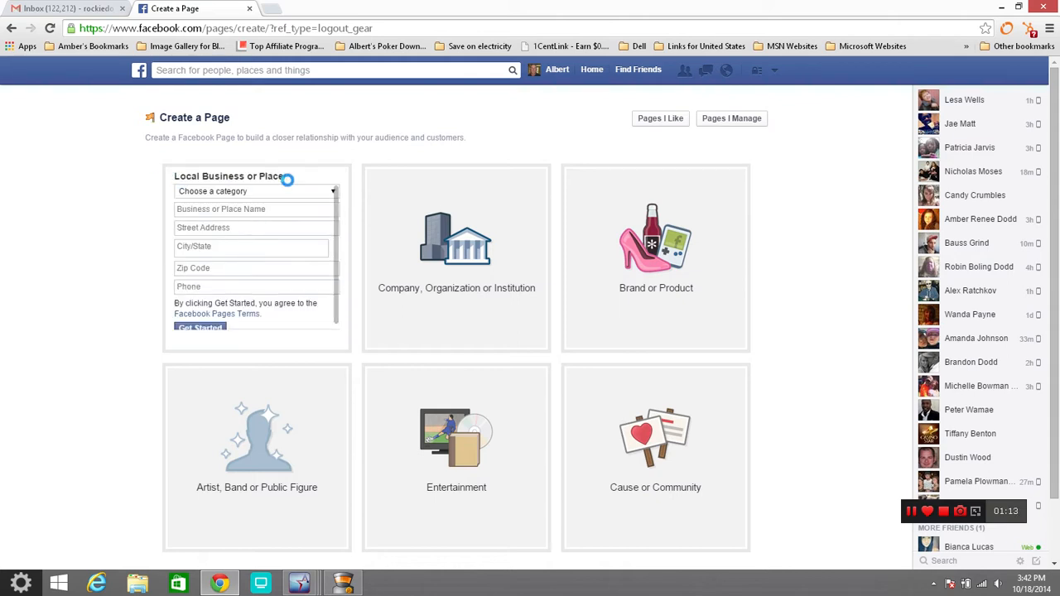
pyautogui.click(251, 192)
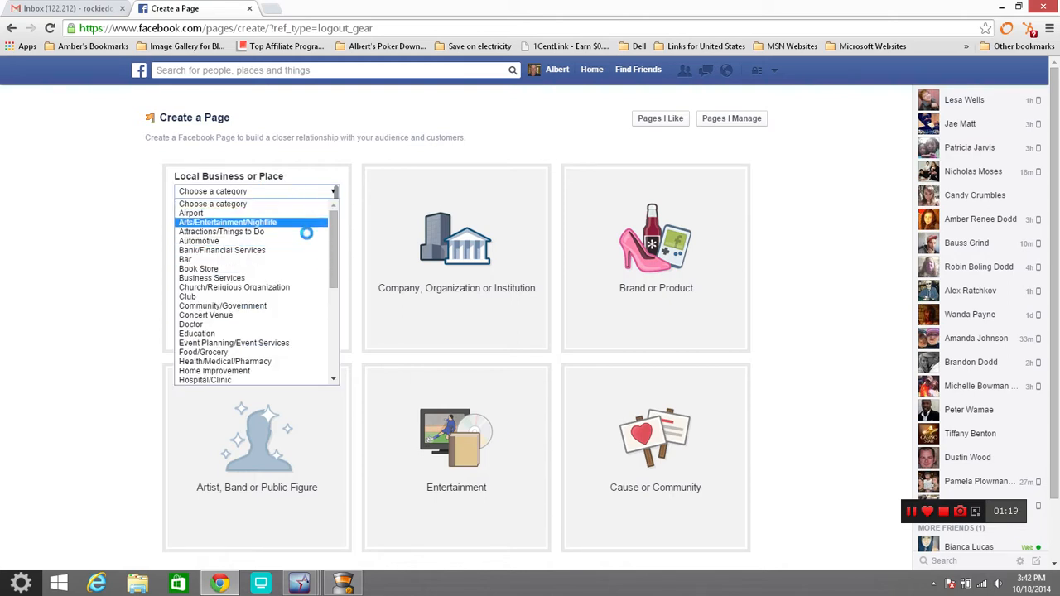
pyautogui.moveTo(199, 268)
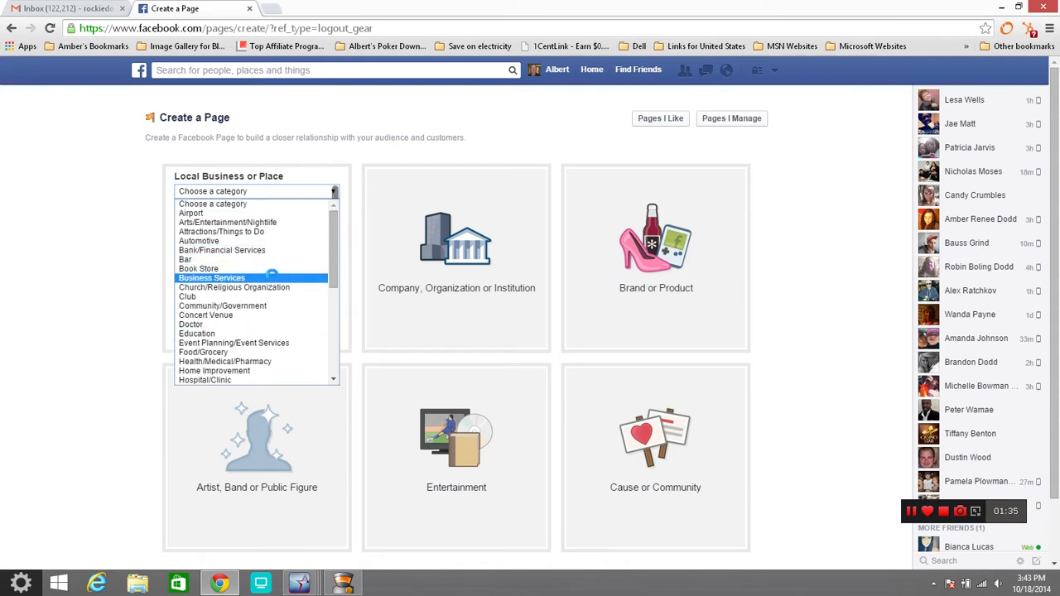
pyautogui.click(212, 279)
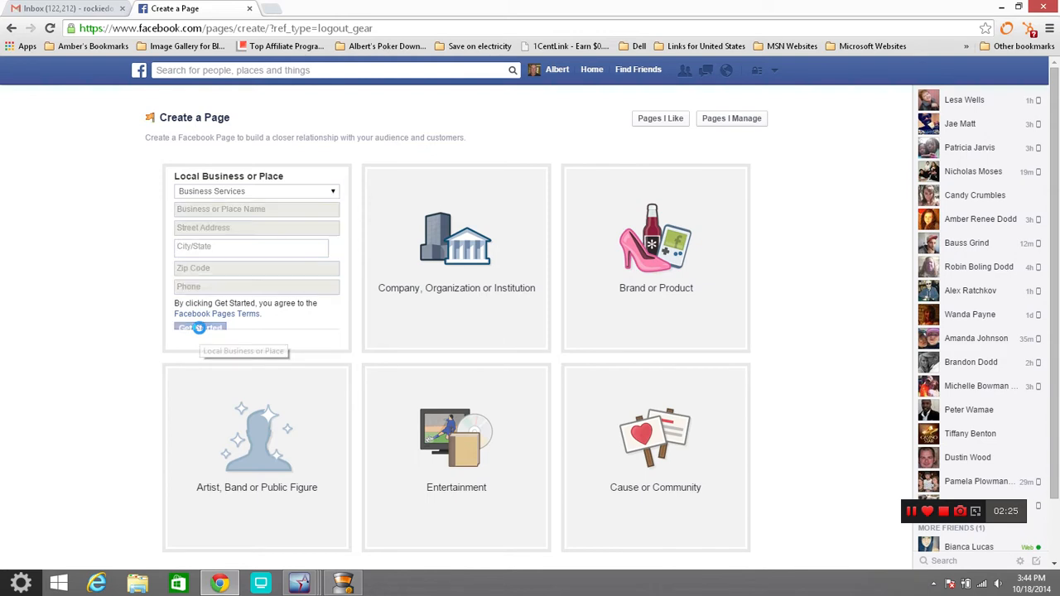
# Submit the empty form via Get Started, get the missing-fields warning, then go to your managed Pages list
pyautogui.click(198, 328)
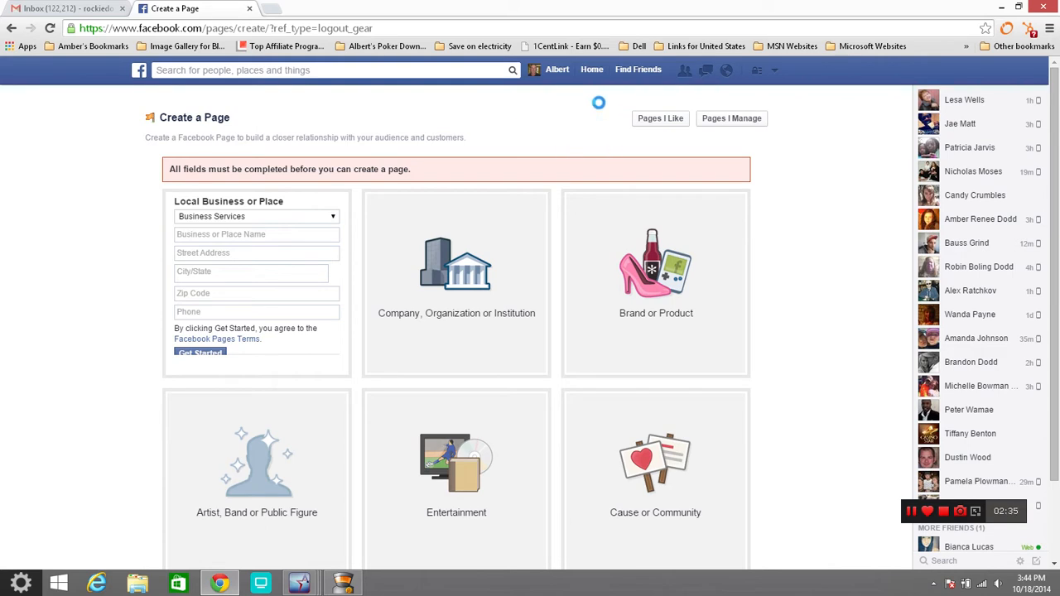
pyautogui.click(733, 117)
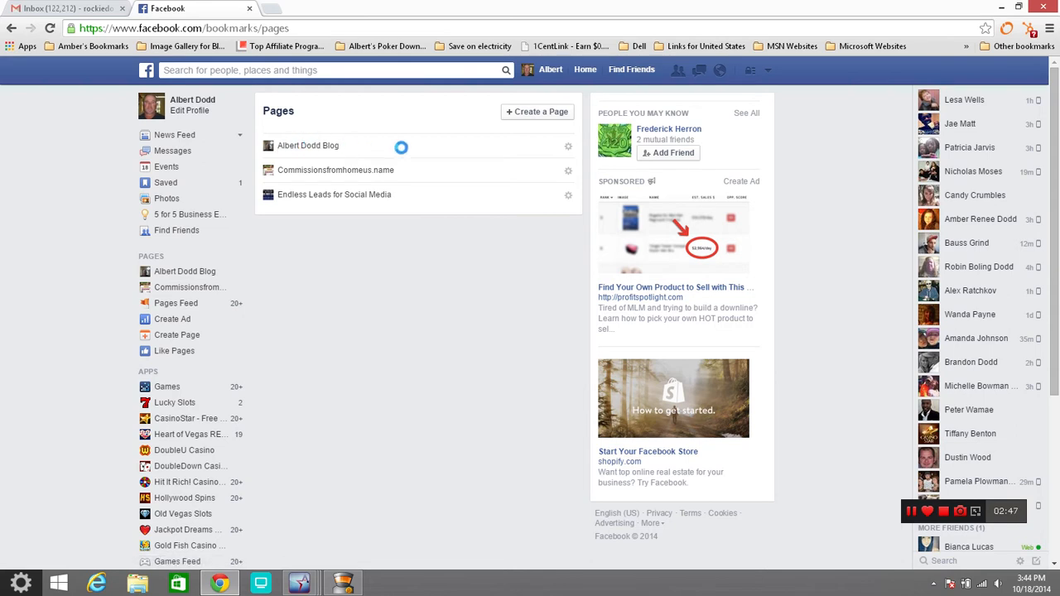
pyautogui.moveTo(335, 169)
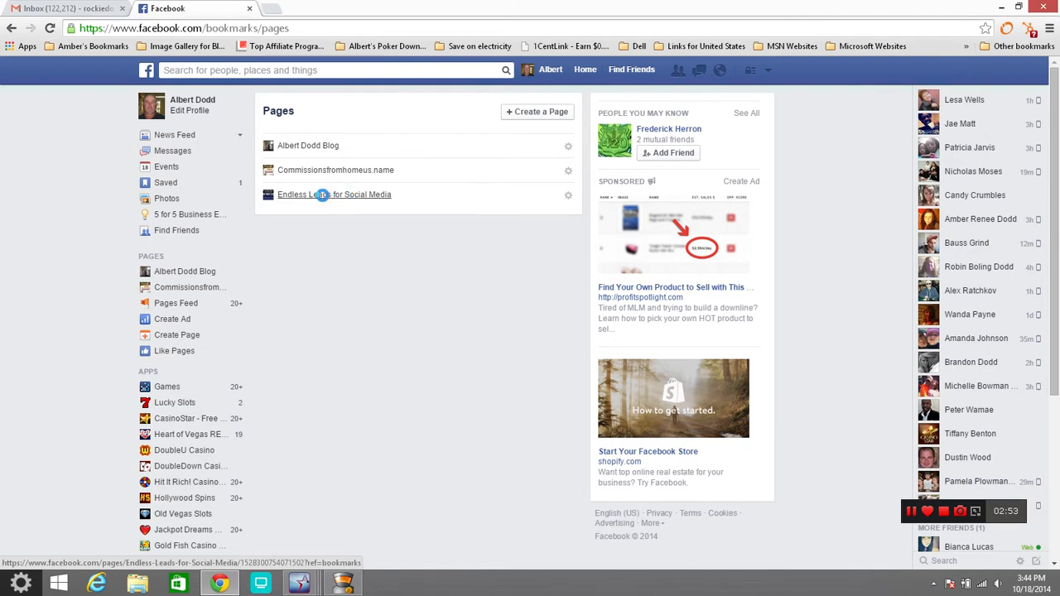
# Enter the Endless Leads for Social Media page and head to its Settings
pyautogui.click(335, 194)
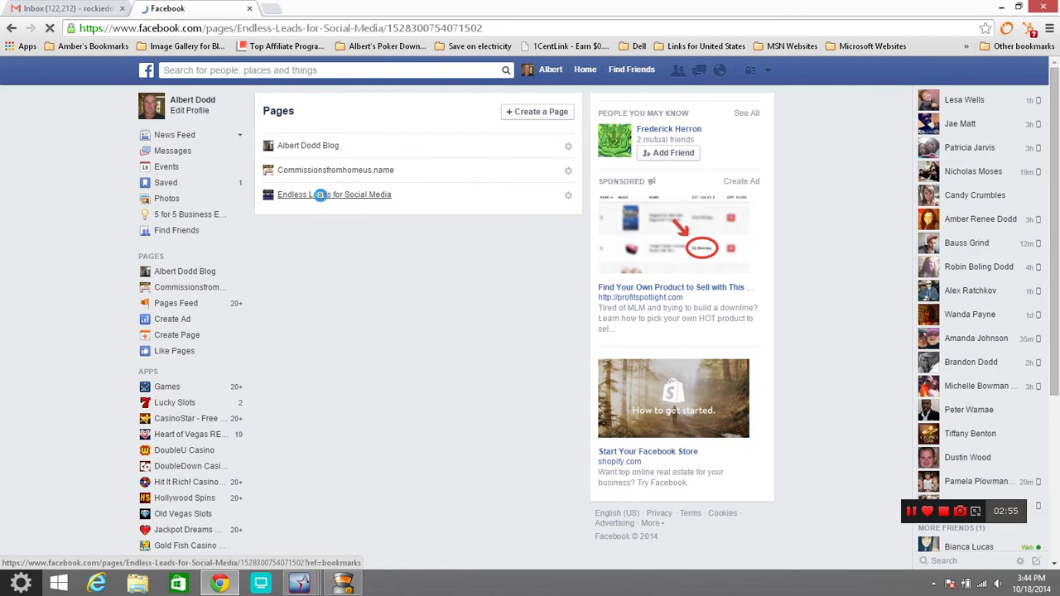
pyautogui.click(335, 194)
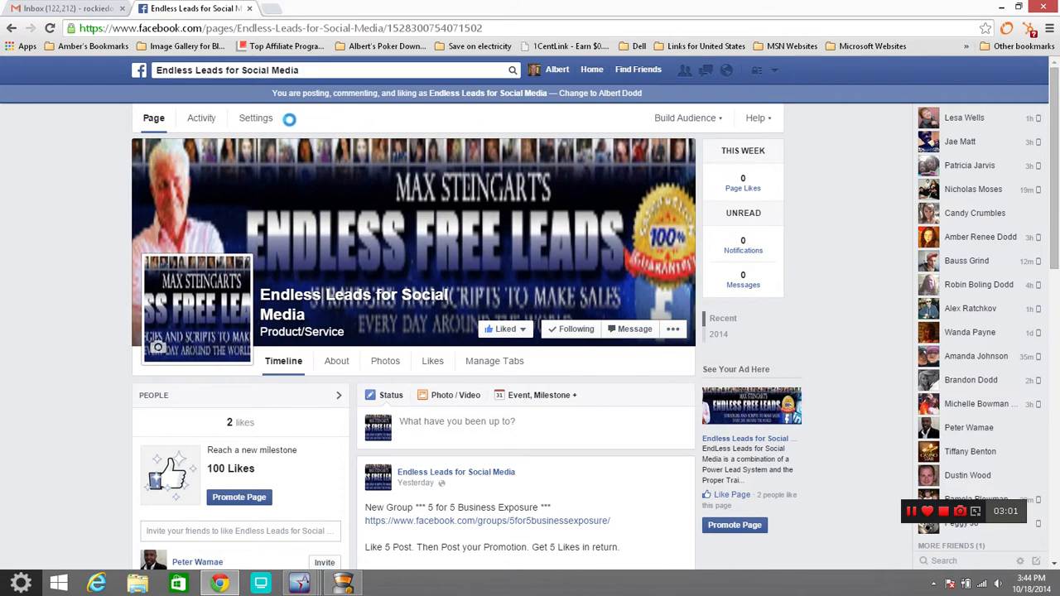
pyautogui.click(255, 117)
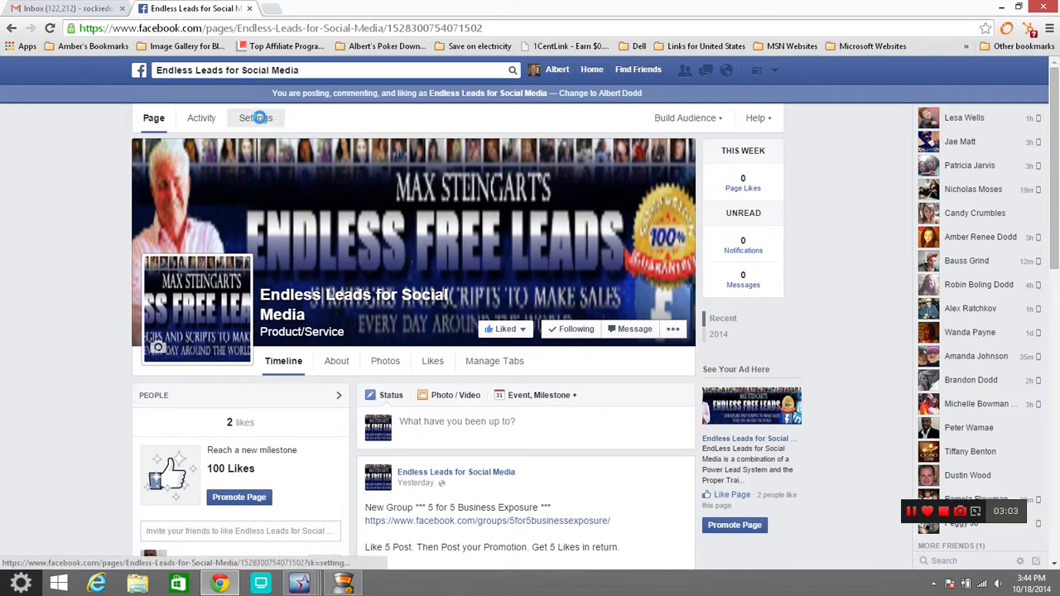
pyautogui.click(255, 118)
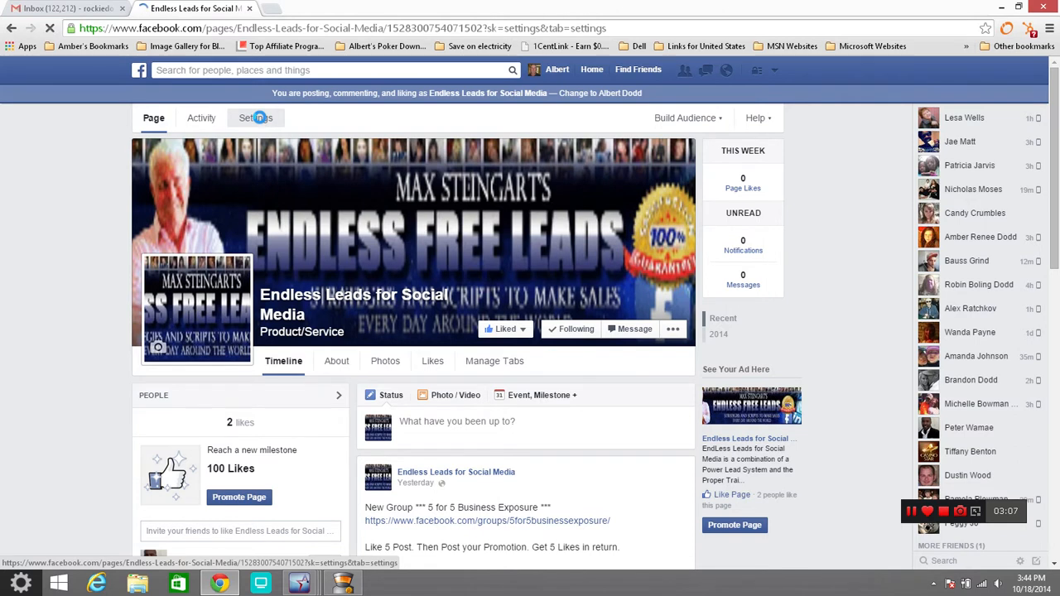
# Show the page's General settings list of visibility, posting, tagging and removal options
pyautogui.click(255, 118)
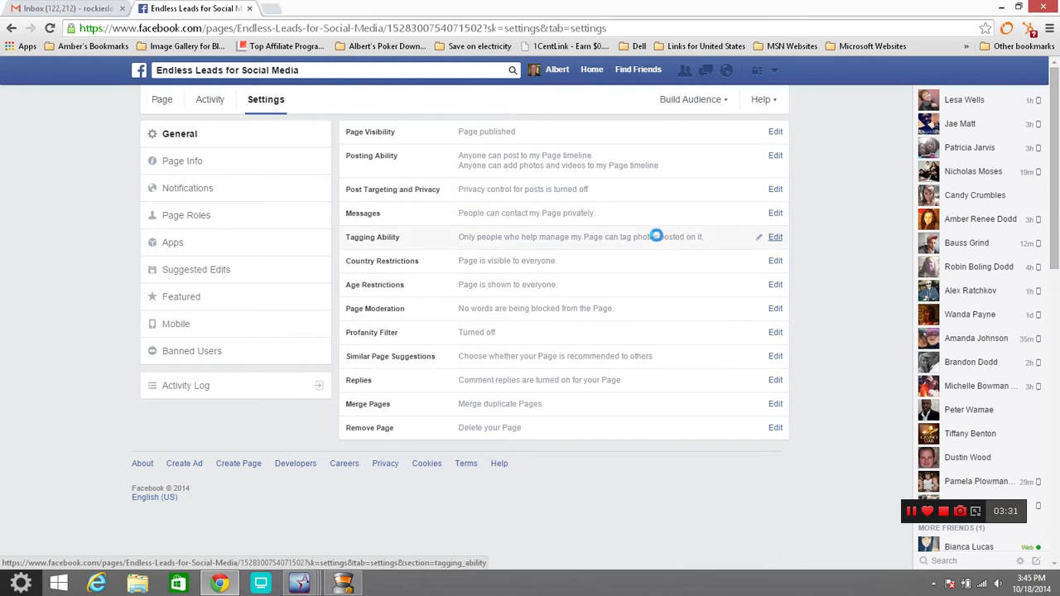
pyautogui.moveTo(623, 261)
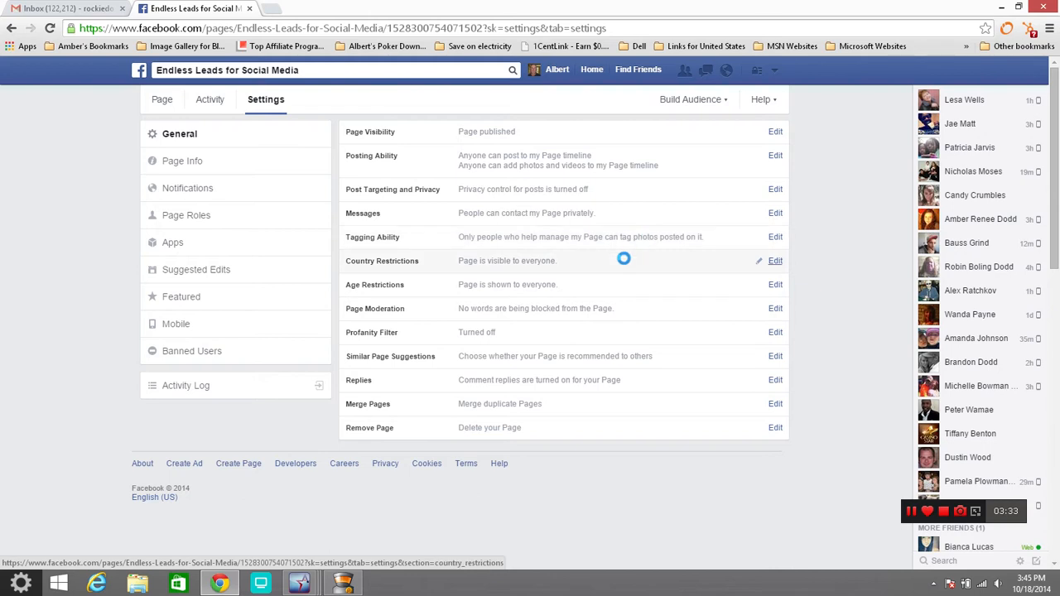
pyautogui.moveTo(590, 260)
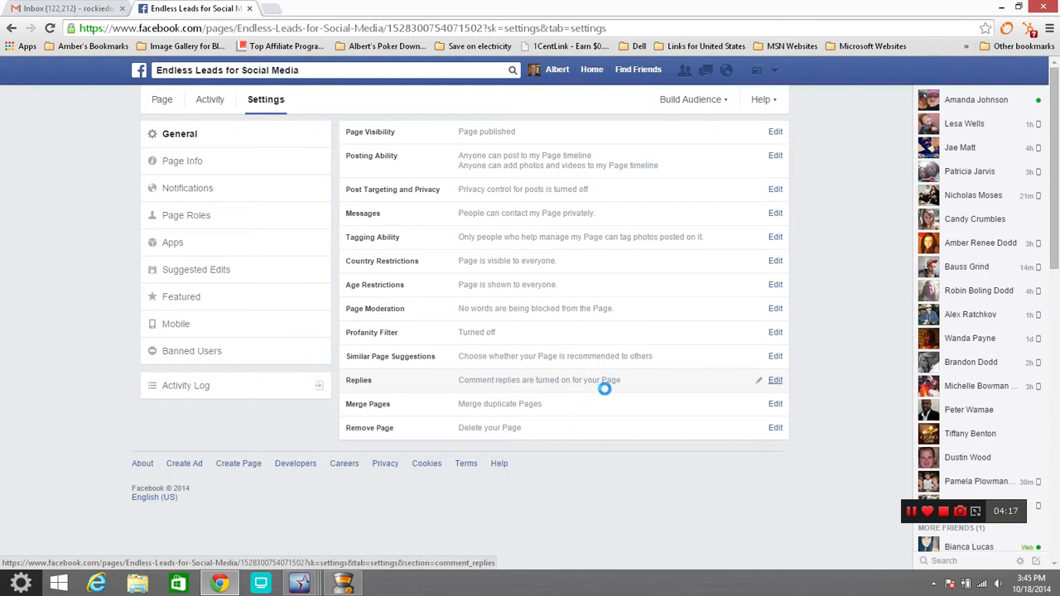
pyautogui.click(775, 379)
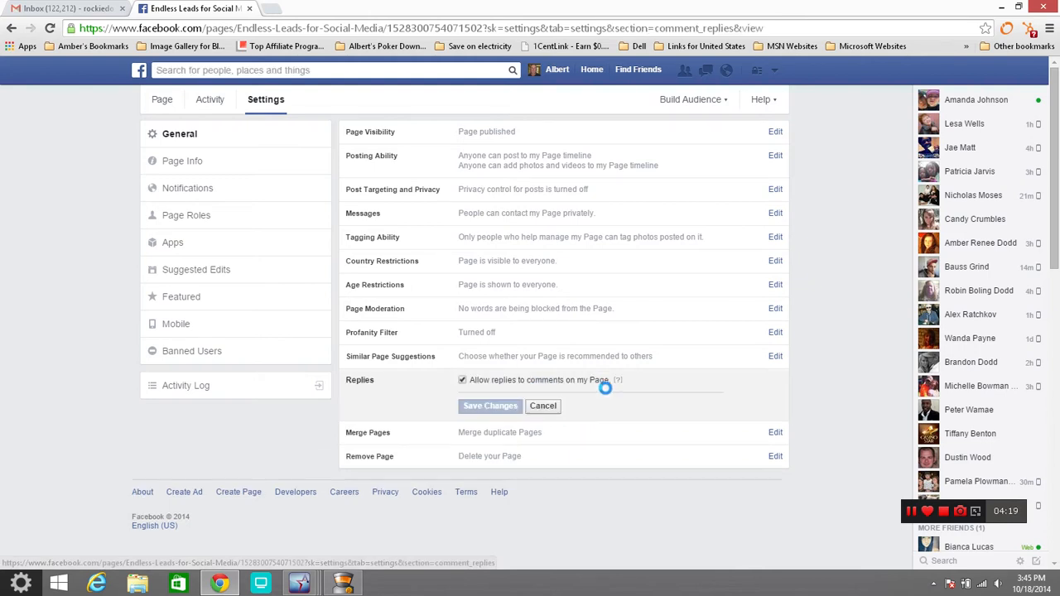
pyautogui.click(491, 406)
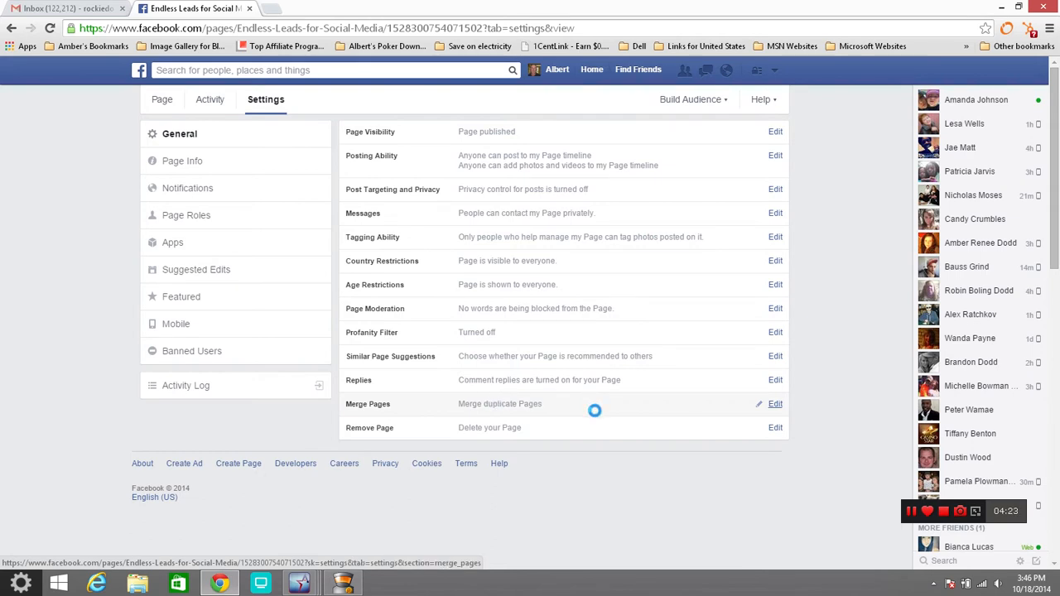
pyautogui.moveTo(605, 409)
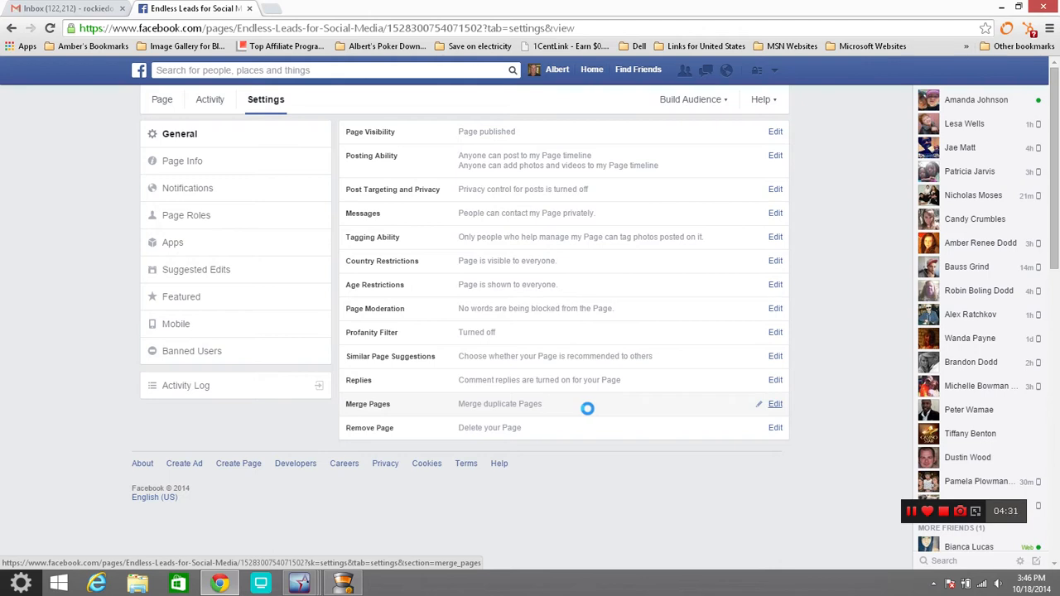
pyautogui.moveTo(563, 427)
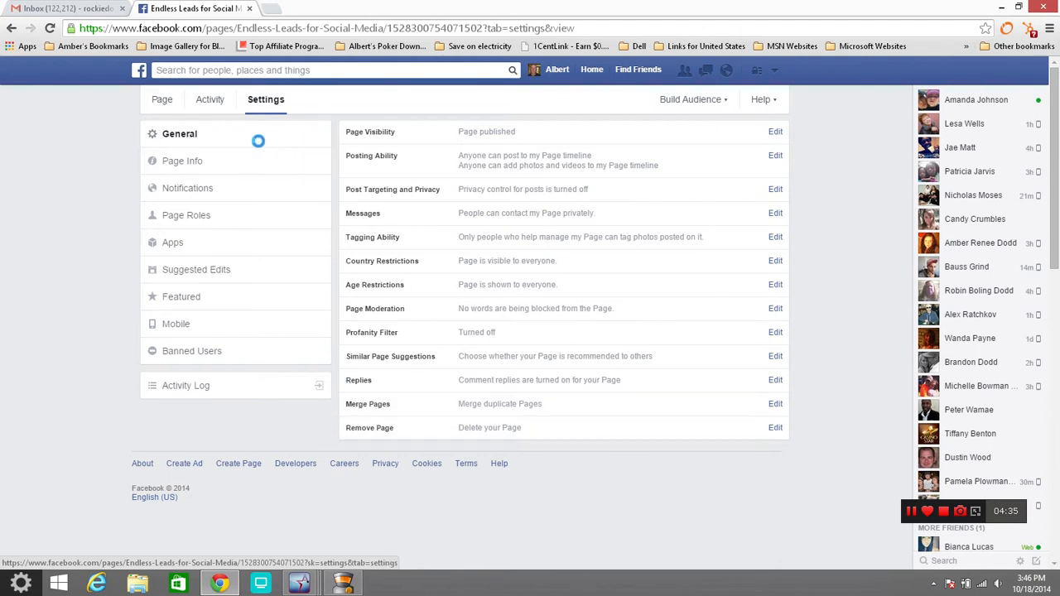
# Go to Page Info and begin editing the Short Description field
pyautogui.click(182, 160)
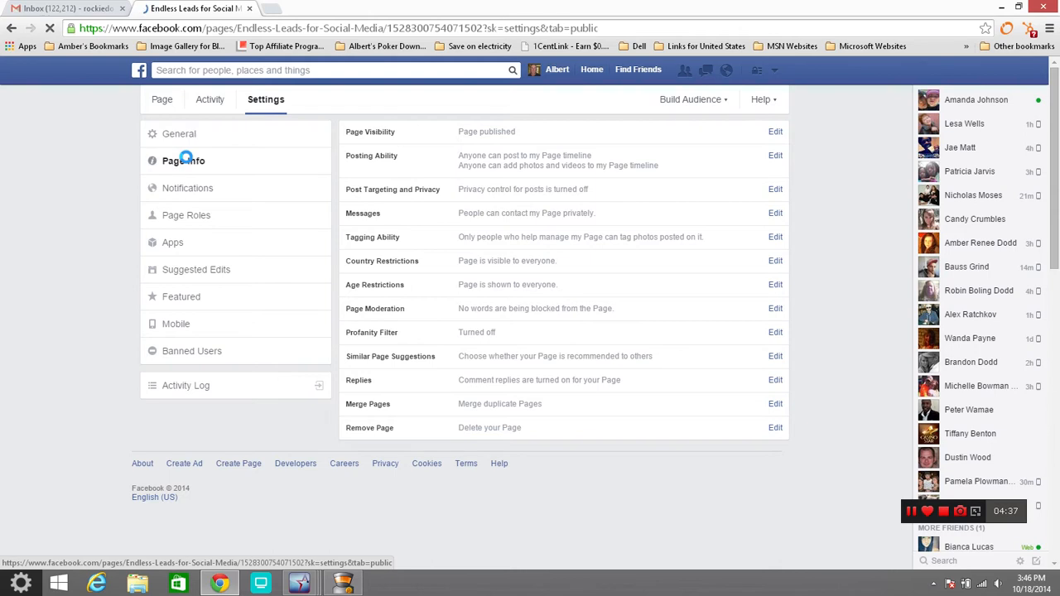
pyautogui.click(182, 159)
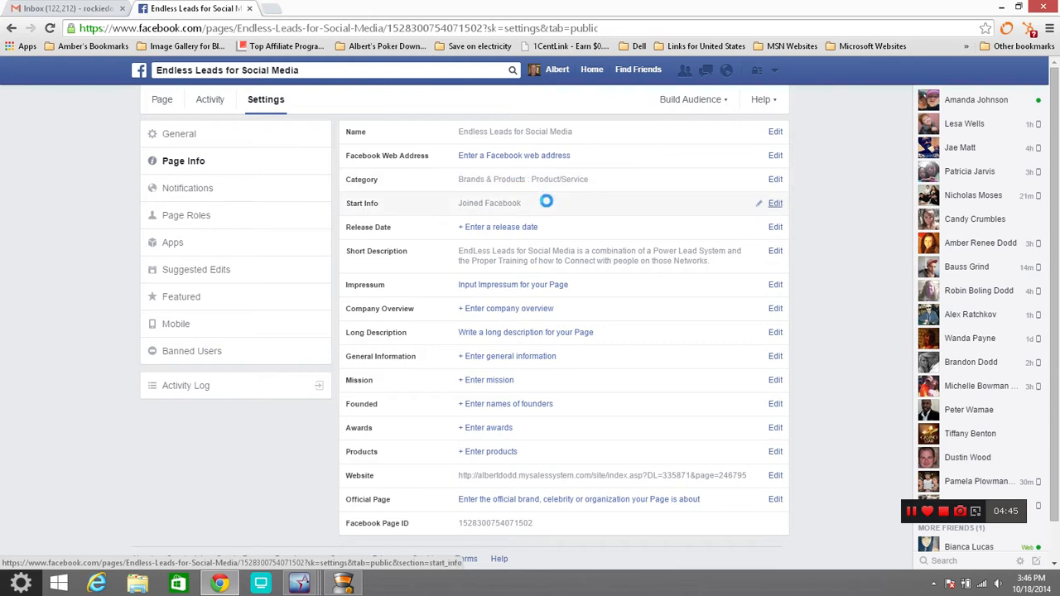
pyautogui.moveTo(565, 231)
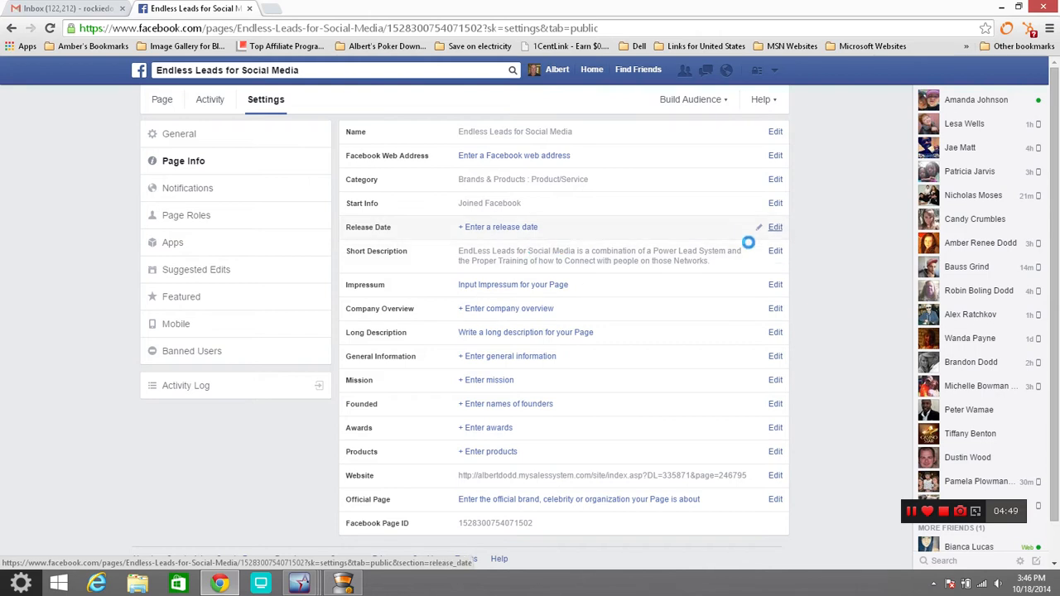
pyautogui.click(775, 251)
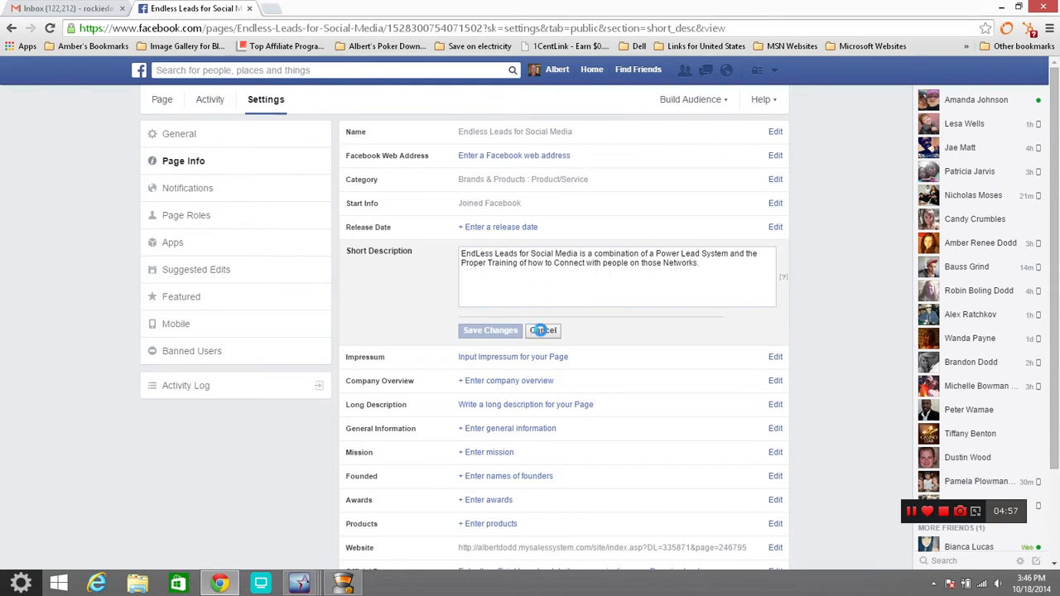
# Cancel the Short Description edit, keeping the original text
pyautogui.click(543, 331)
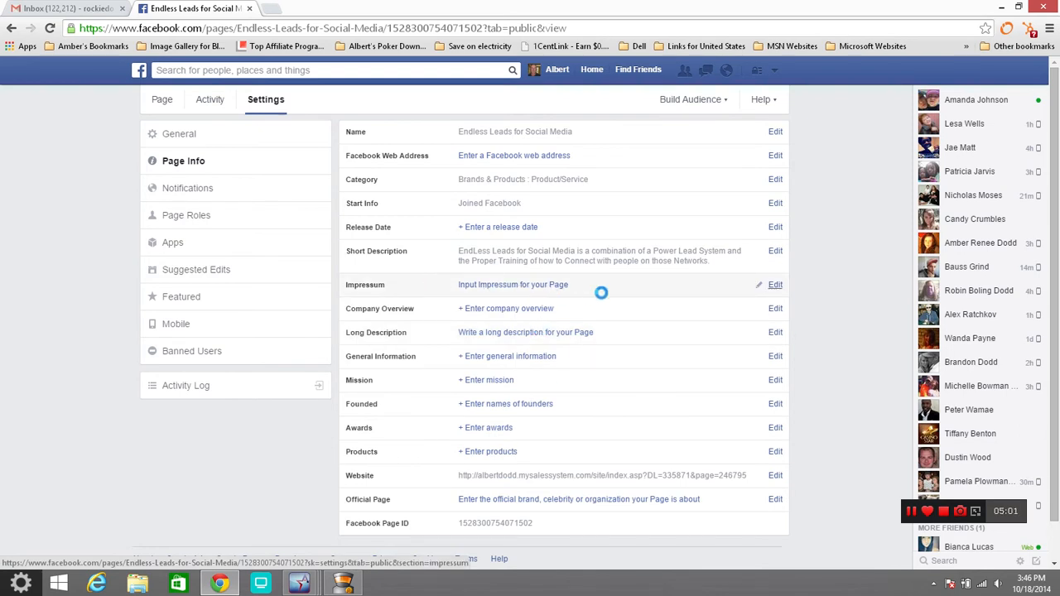
pyautogui.moveTo(579, 308)
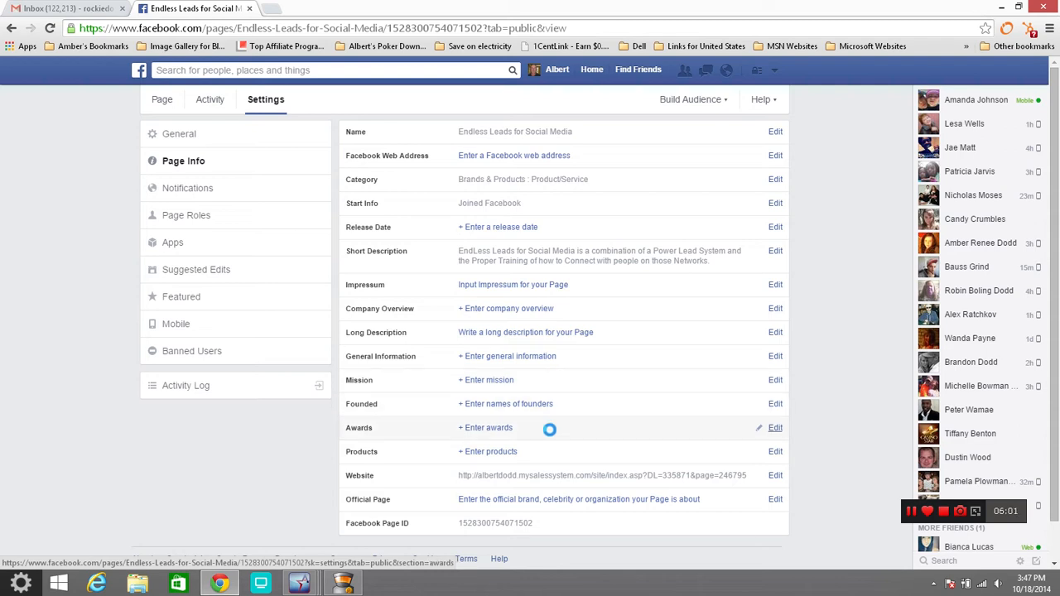
pyautogui.moveTo(566, 457)
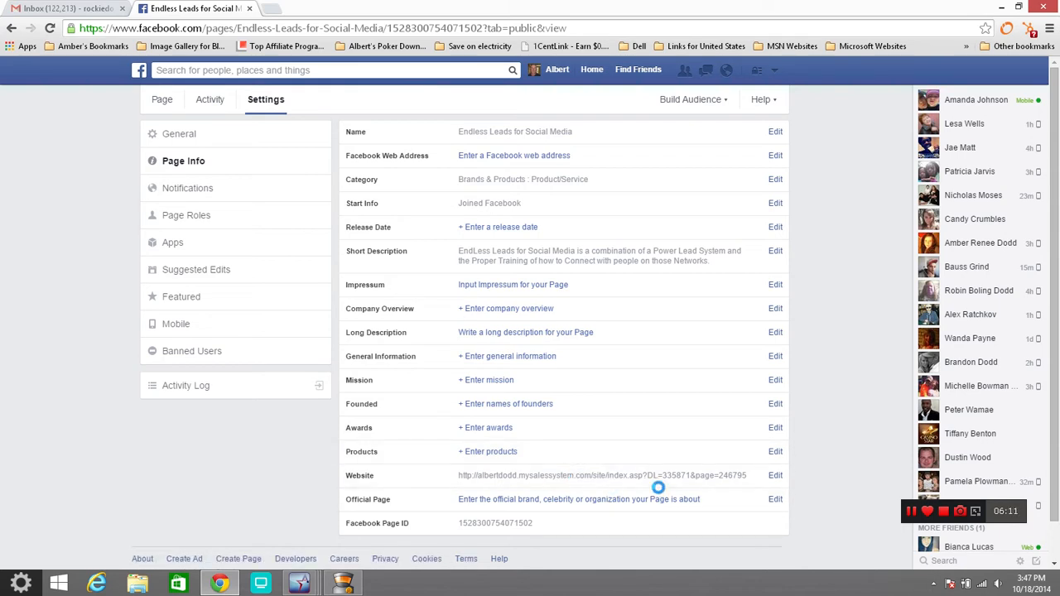
pyautogui.moveTo(580, 499)
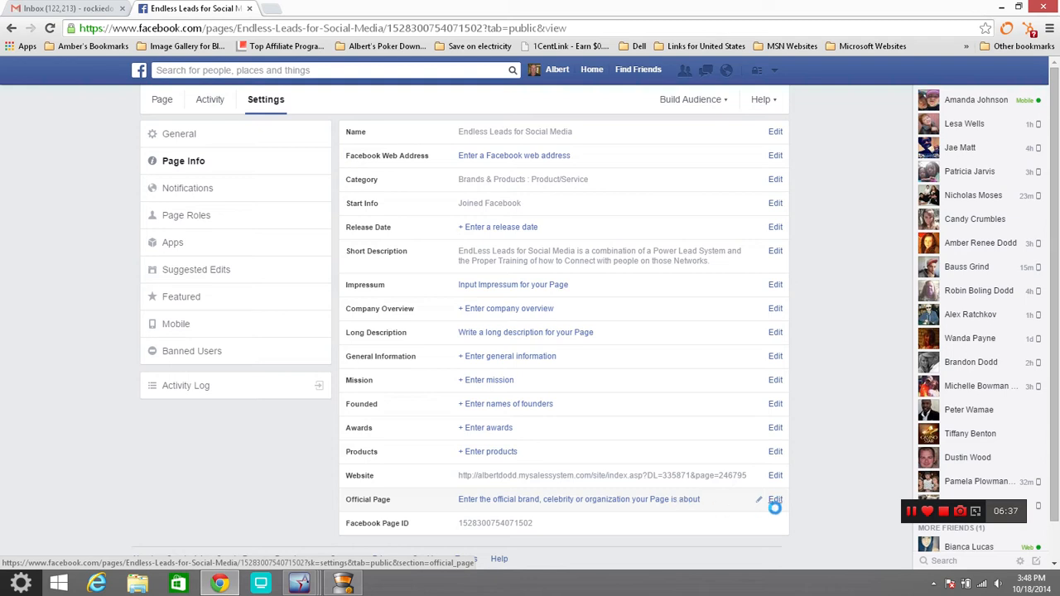
# Edit and cancel the Official Page field unchanged, then choose Notifications in the settings list
pyautogui.click(775, 499)
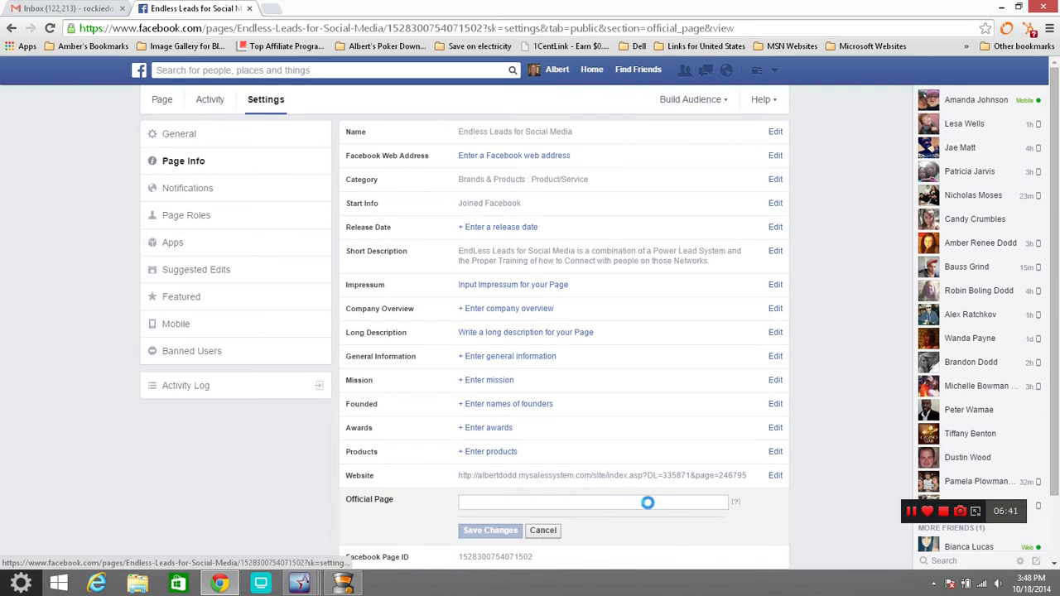
pyautogui.click(543, 530)
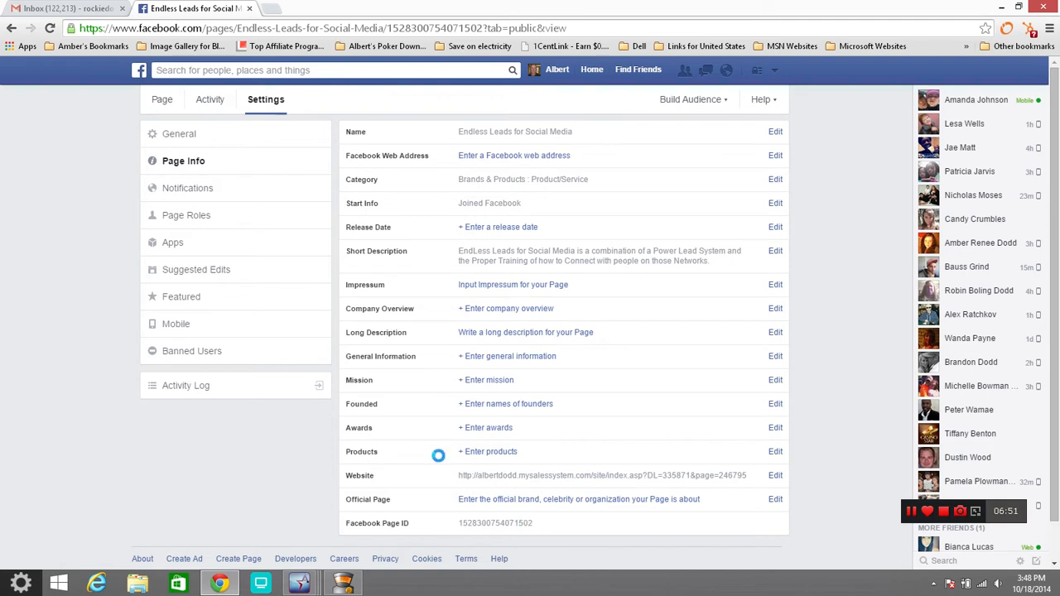
pyautogui.click(190, 189)
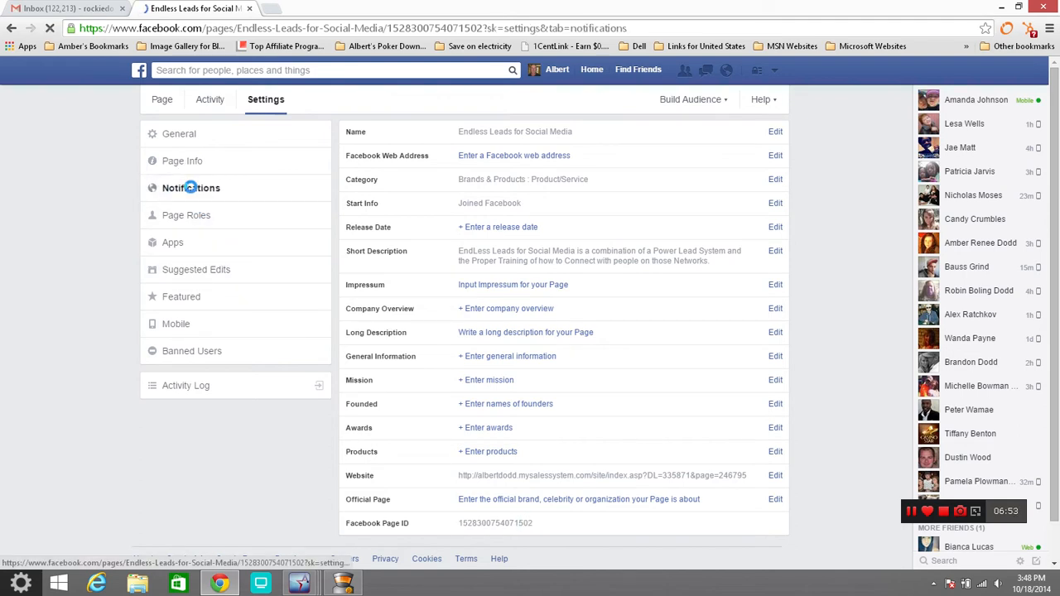
# Load the page's Notifications settings with on-Facebook and email alert options
pyautogui.click(191, 187)
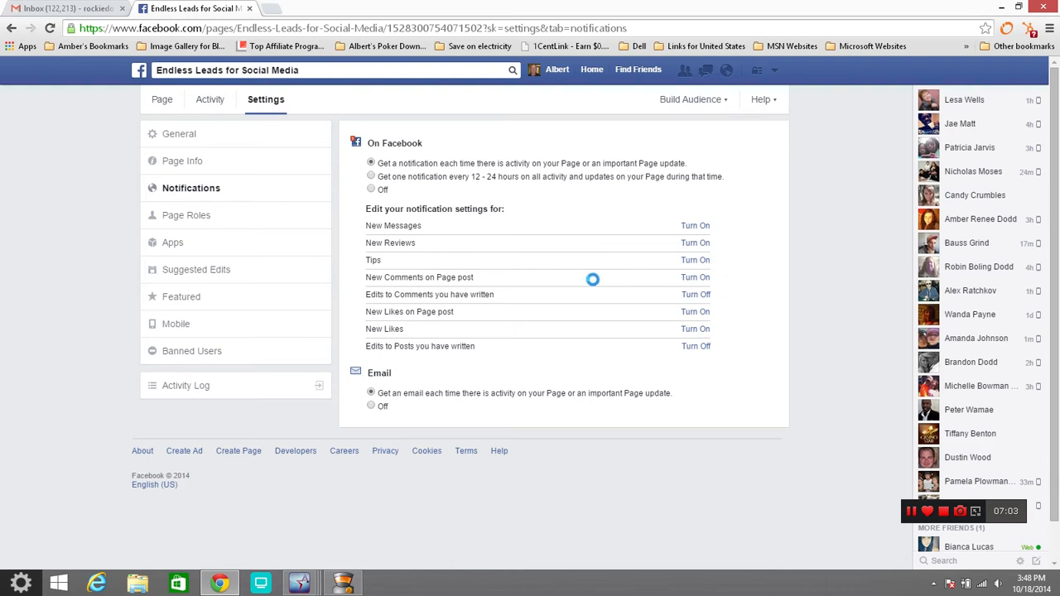
pyautogui.moveTo(570, 298)
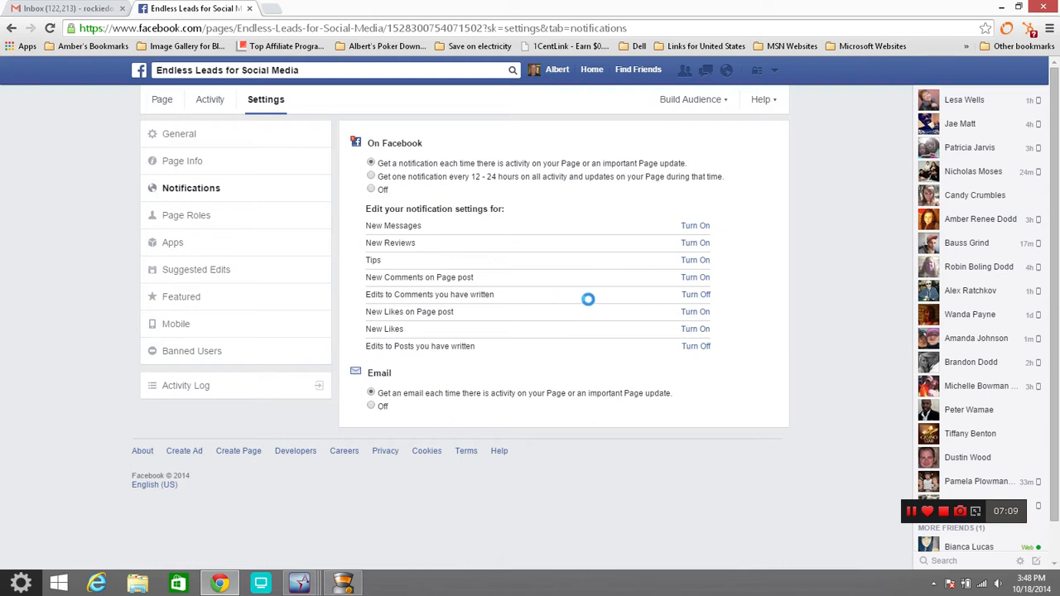
pyautogui.moveTo(542, 308)
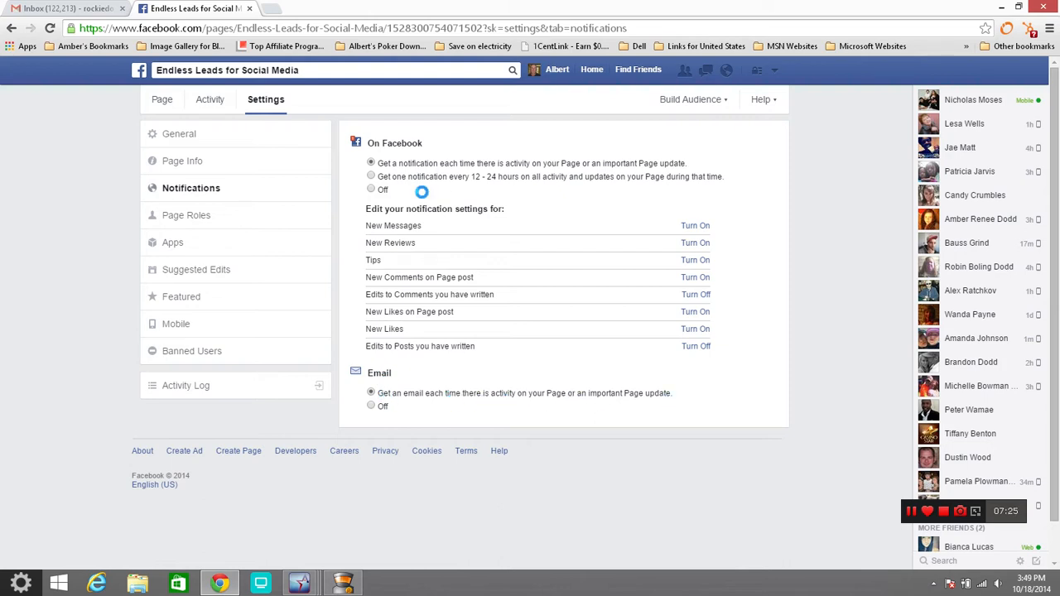
# View the Page Roles list showing the current admin and the Add Another Person field
pyautogui.click(188, 215)
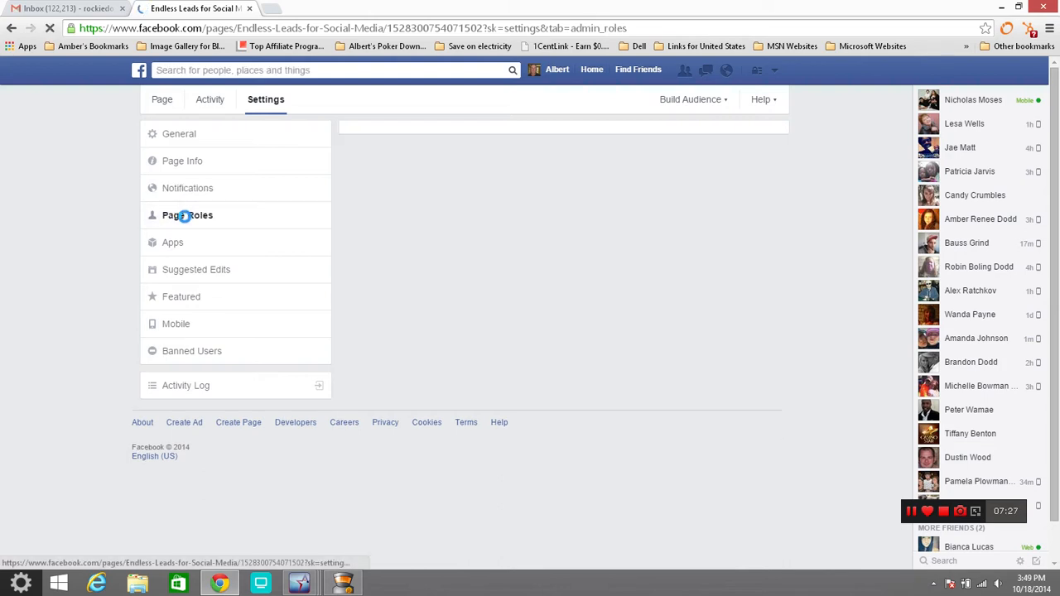
pyautogui.click(187, 215)
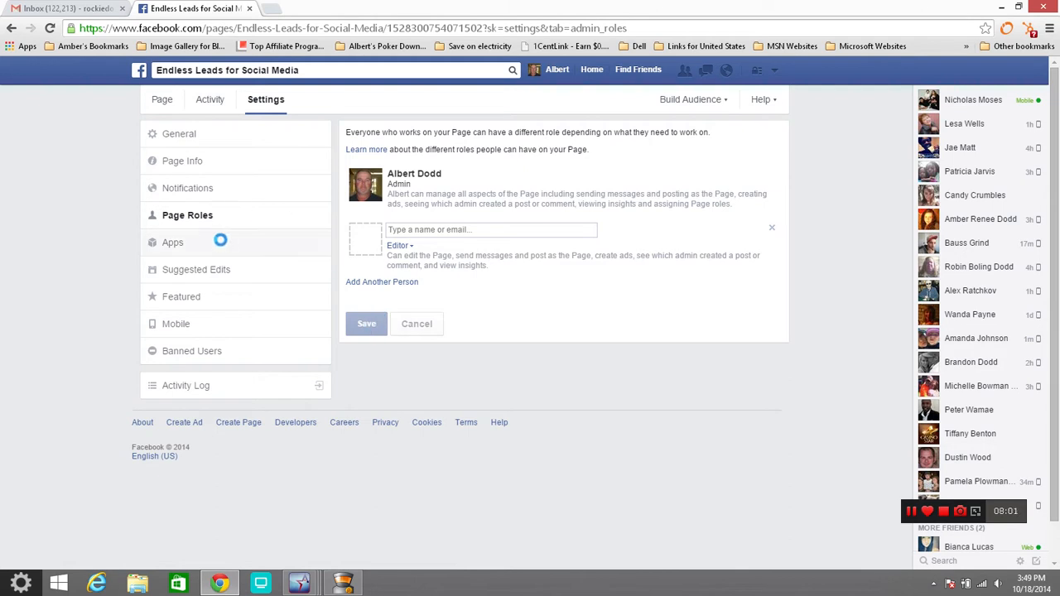
pyautogui.click(174, 242)
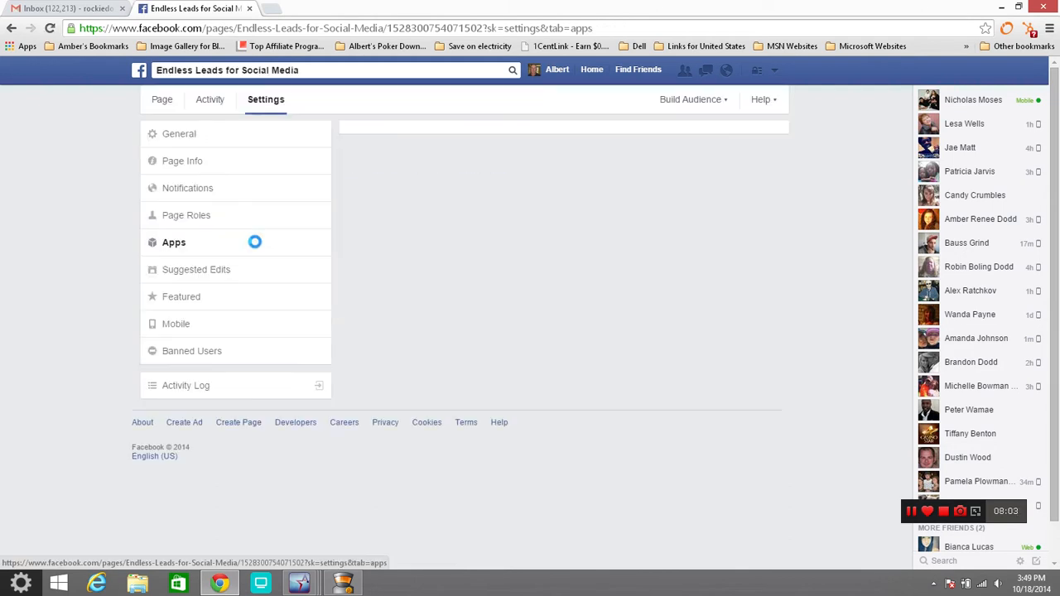
# Browse the Apps You May Like suggestions: Video, Events and Notes
pyautogui.click(174, 242)
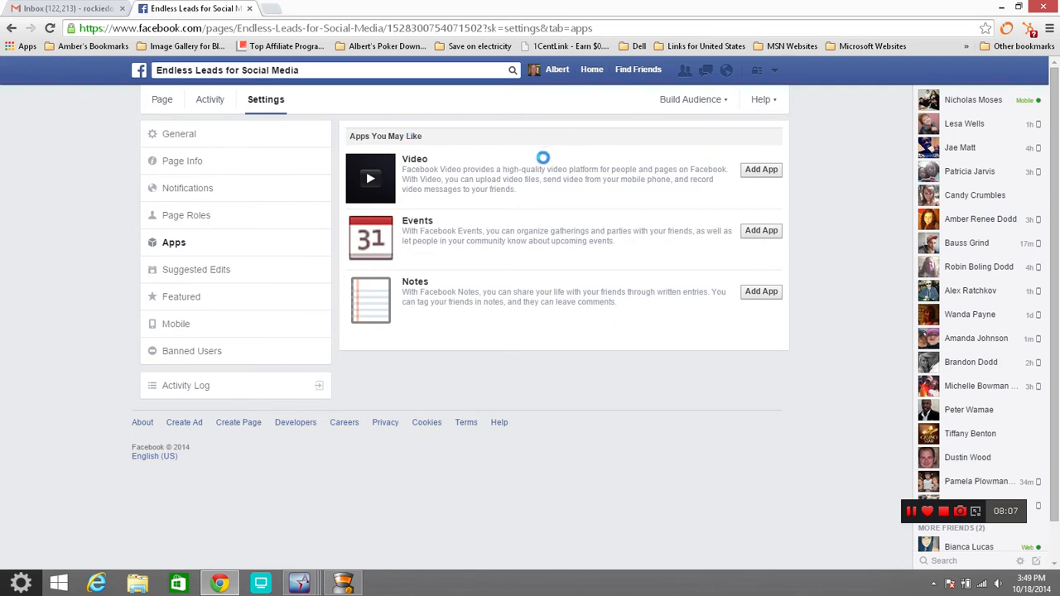
pyautogui.moveTo(637, 154)
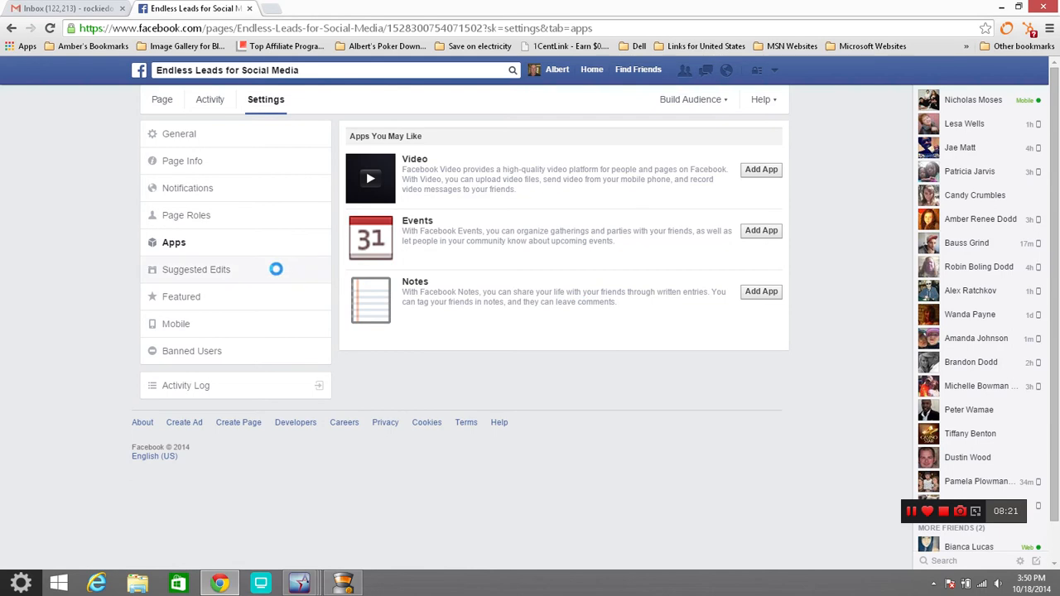
pyautogui.click(199, 268)
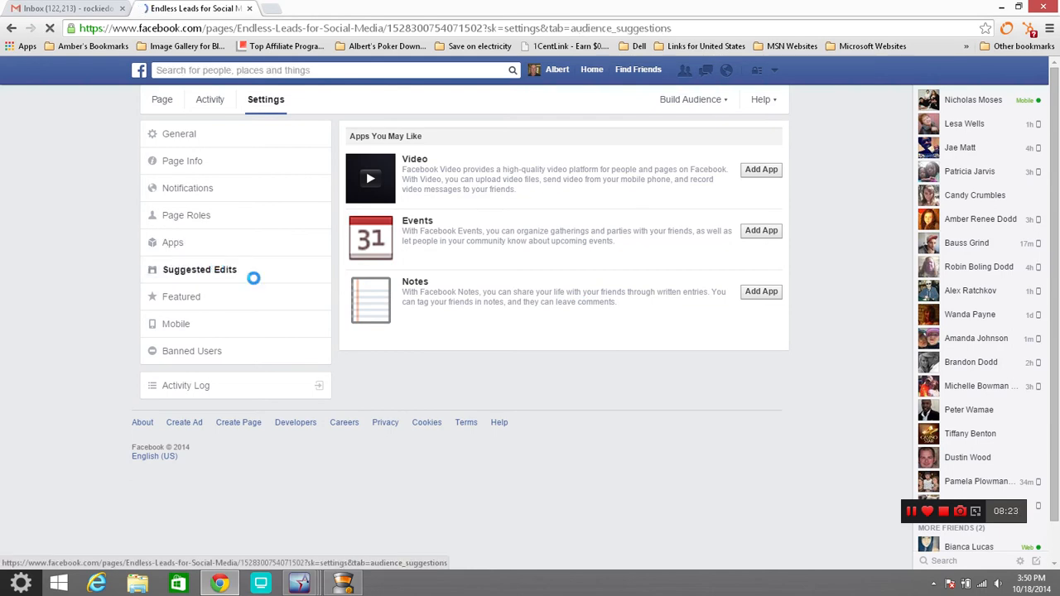
# Confirm Suggested Edits shows nothing pending, briefly revisiting Page Info
pyautogui.click(199, 268)
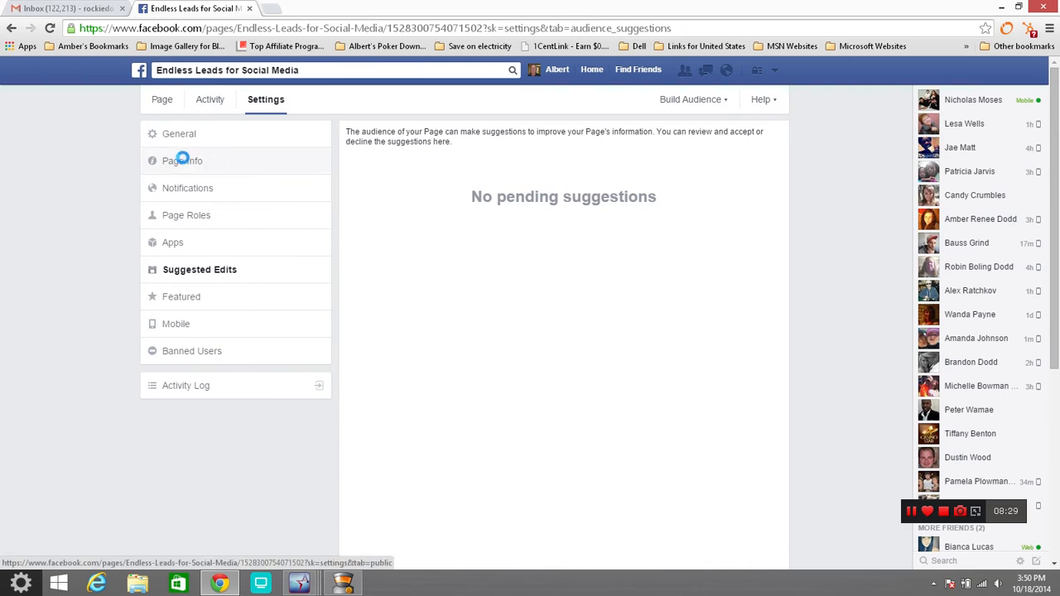
pyautogui.click(183, 161)
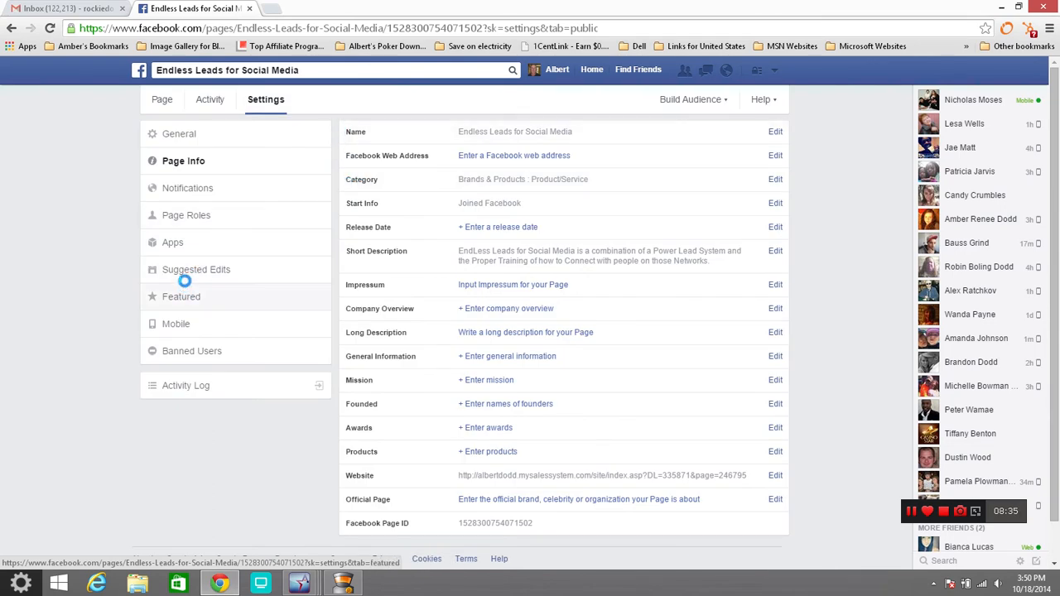
pyautogui.click(195, 268)
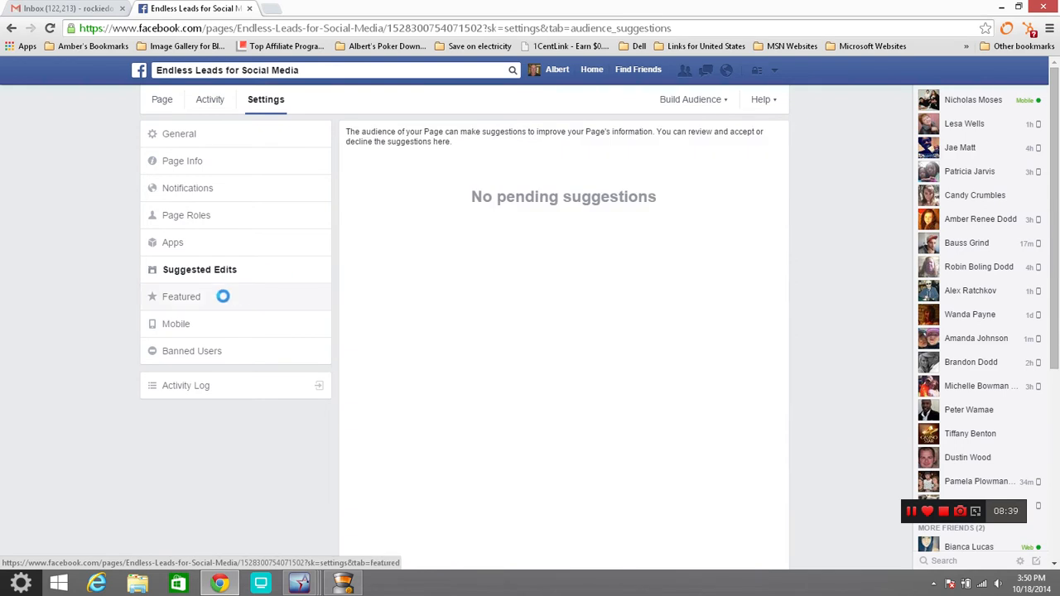
# Review the Featured settings: no featured likes and the add Page Owners option
pyautogui.click(181, 296)
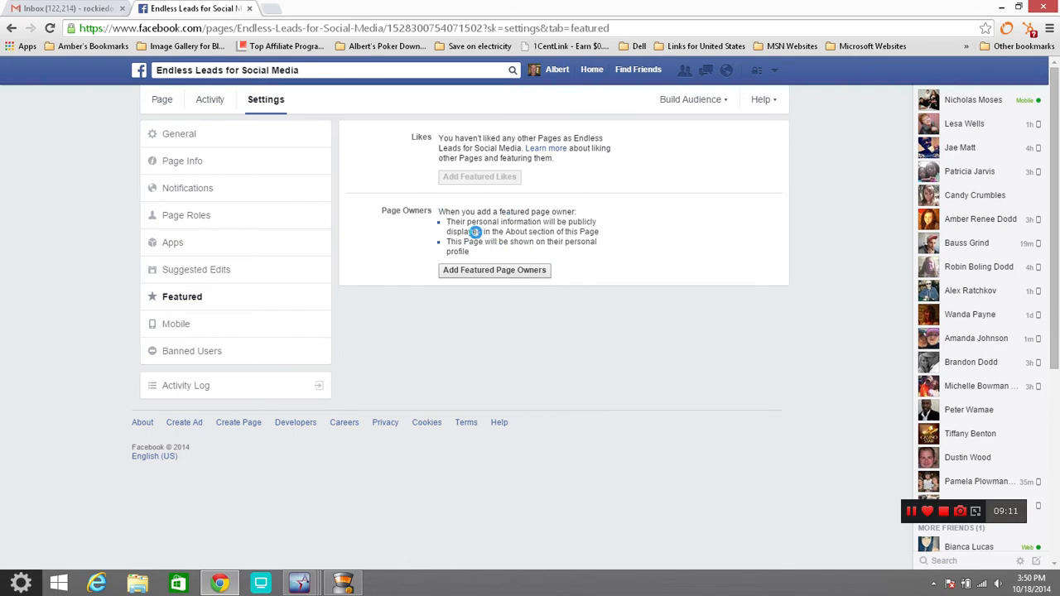
pyautogui.moveTo(548, 249)
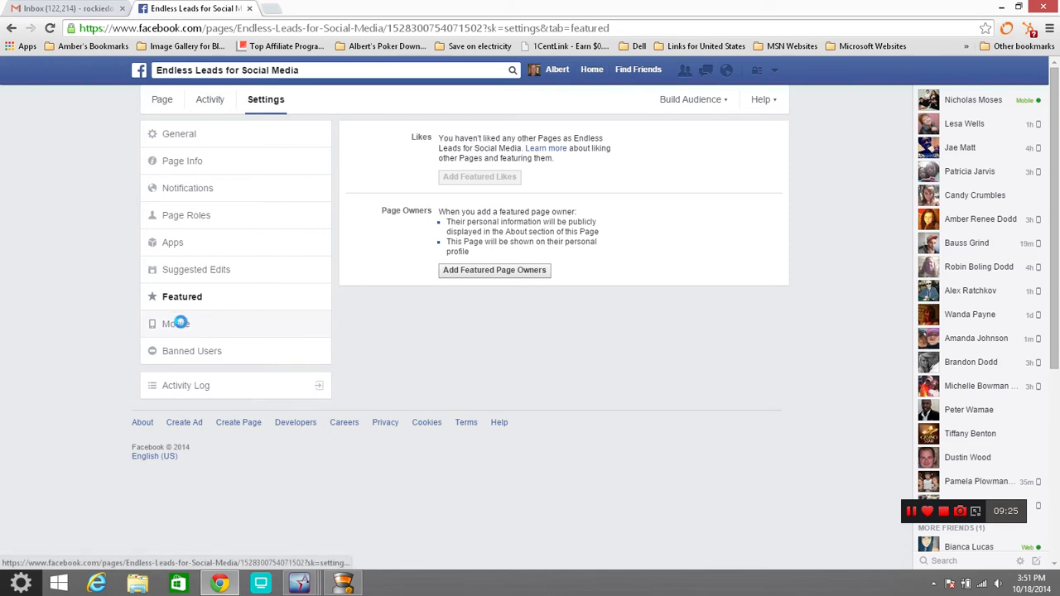
pyautogui.click(177, 323)
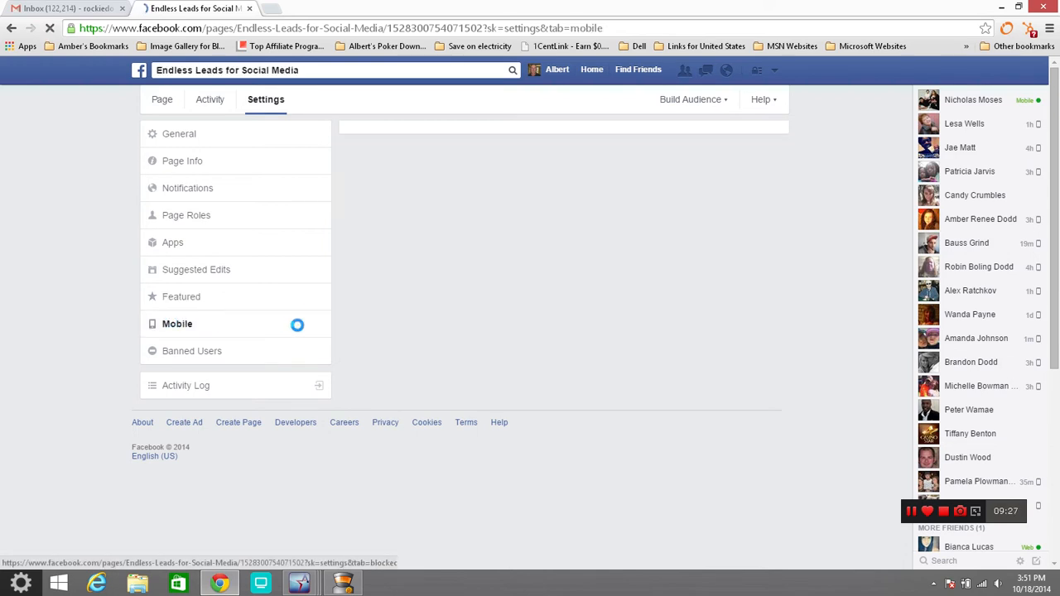
# Read the Mobile email-upload and iPhone instructions, then see Banned Users empty
pyautogui.click(177, 323)
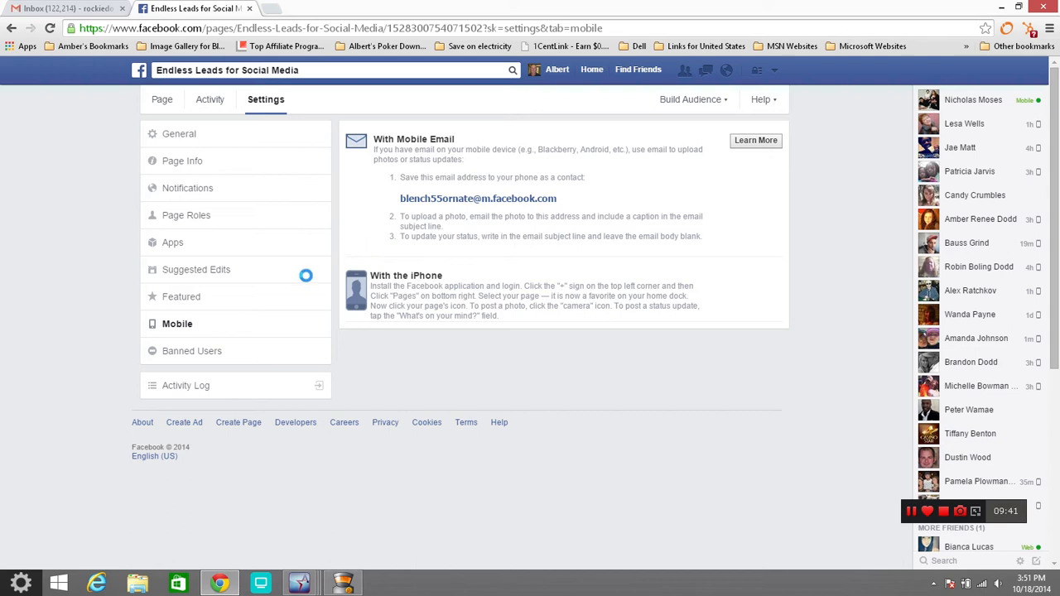
pyautogui.click(192, 351)
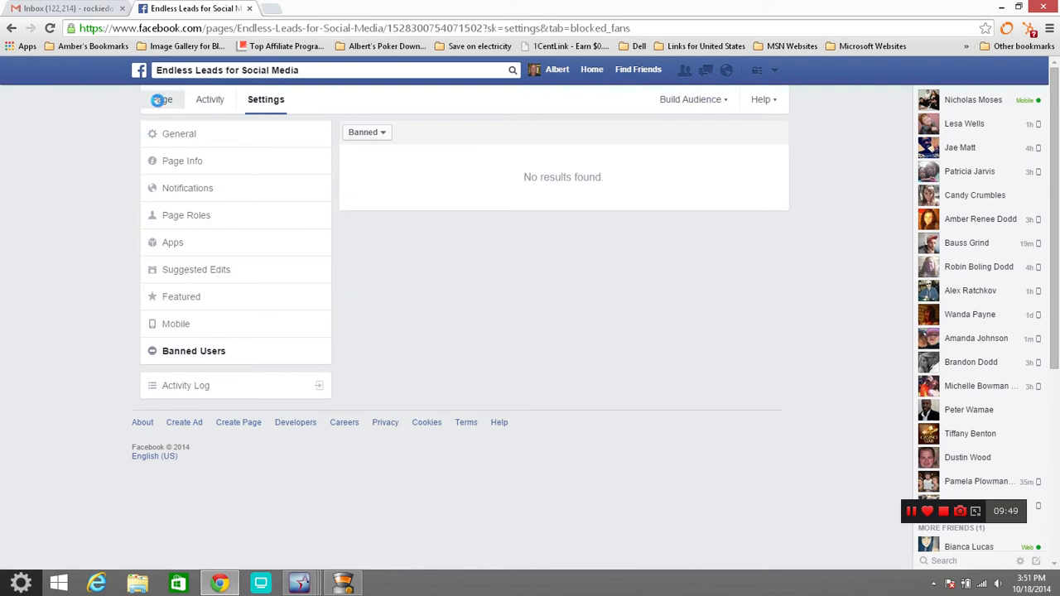
# Go back to the Endless Leads for Social Media page timeline
pyautogui.click(162, 100)
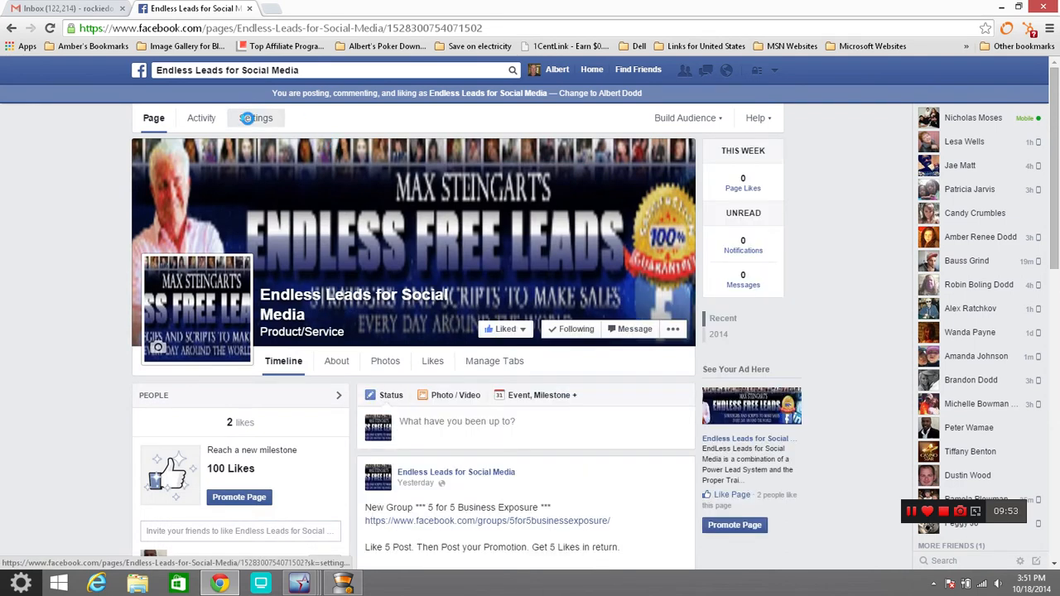
pyautogui.click(255, 118)
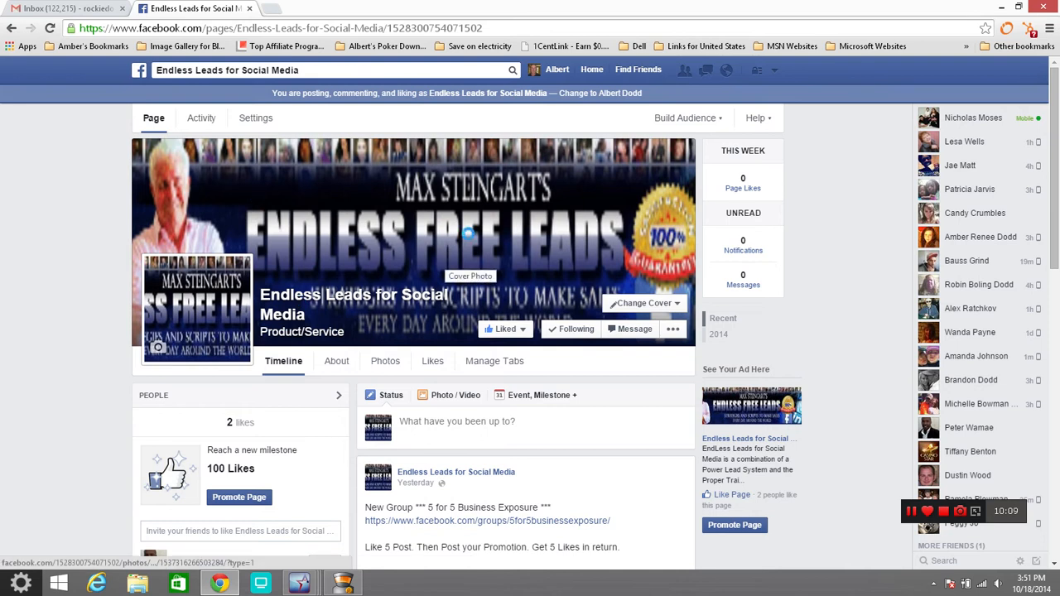
pyautogui.moveTo(451, 266)
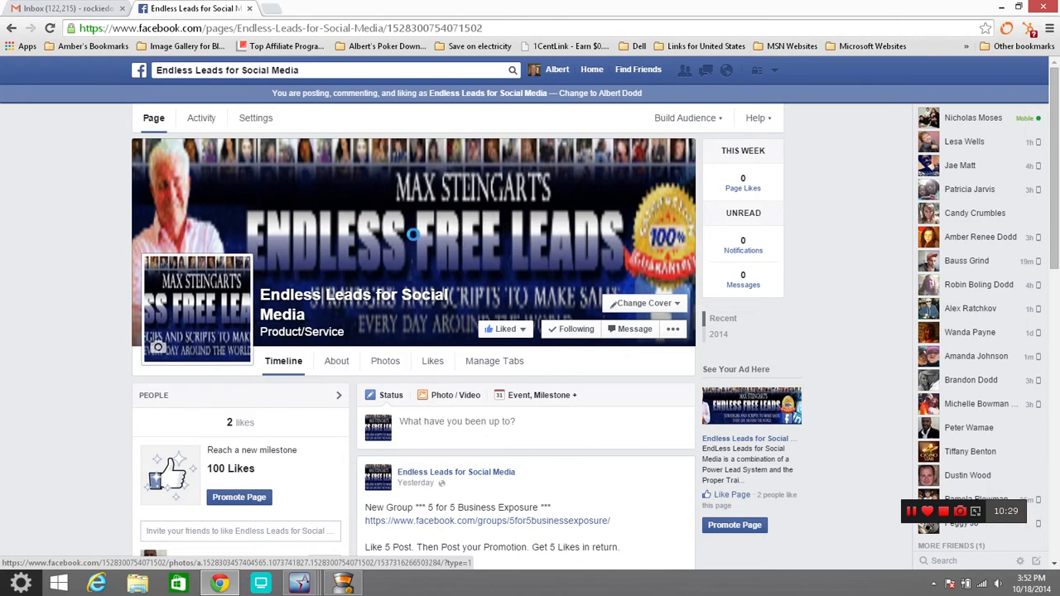
pyautogui.moveTo(462, 209)
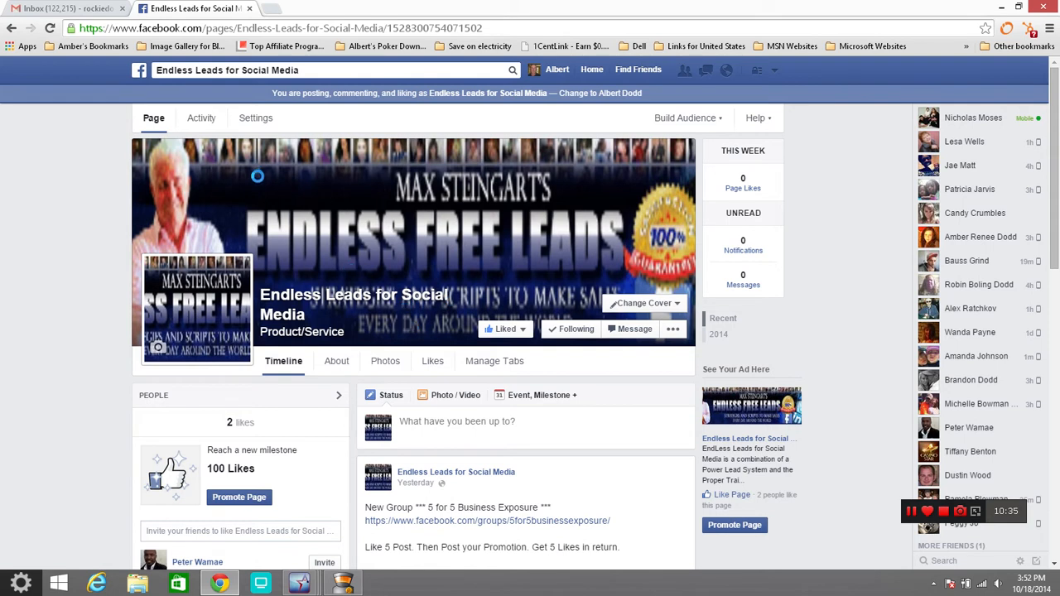
pyautogui.moveTo(199, 323)
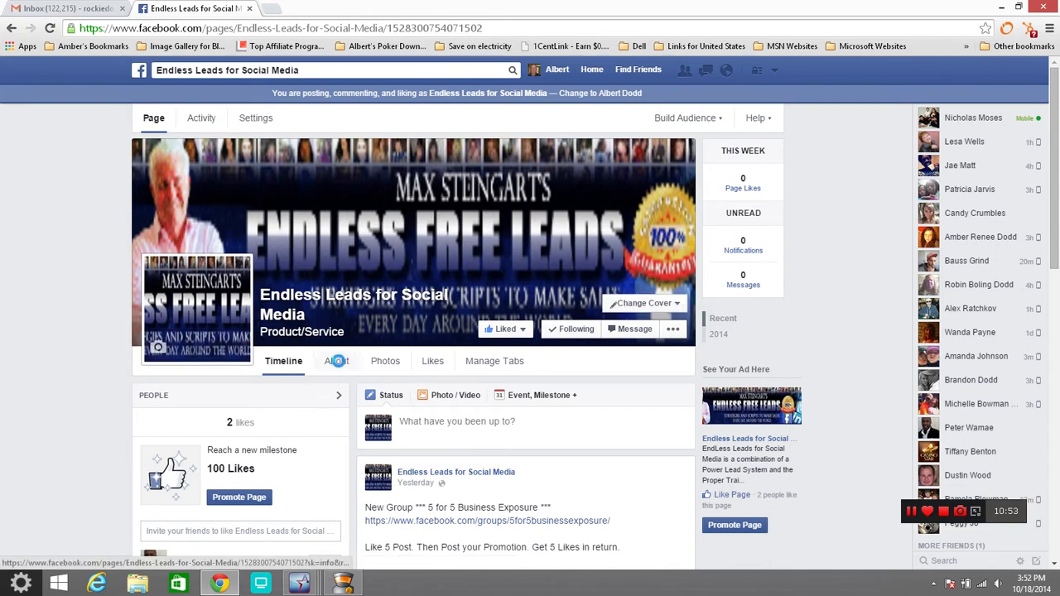
# View the About tab with the page's description, join date and website
pyautogui.click(336, 361)
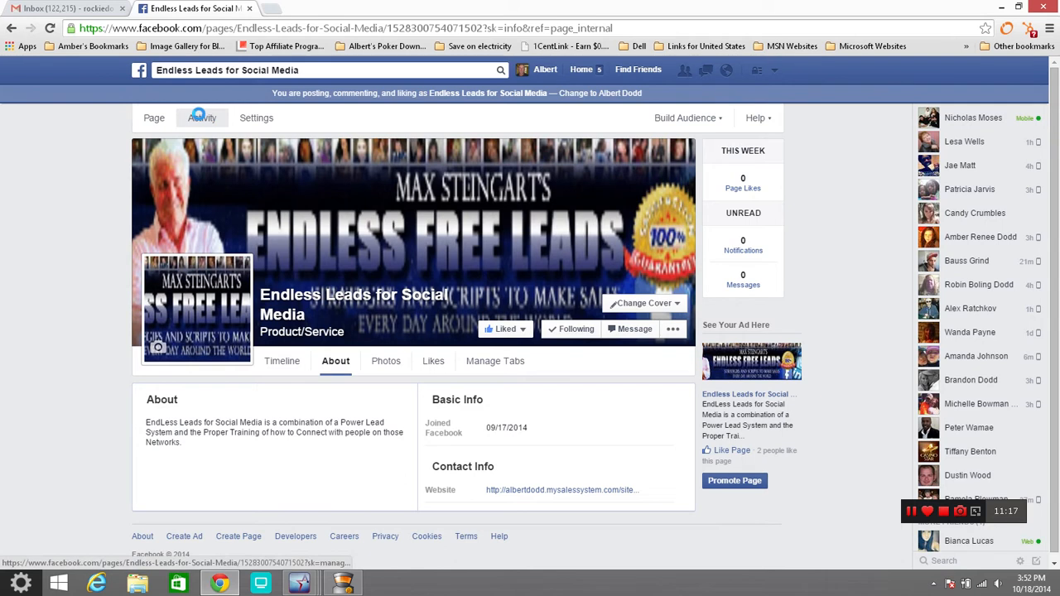
pyautogui.click(202, 118)
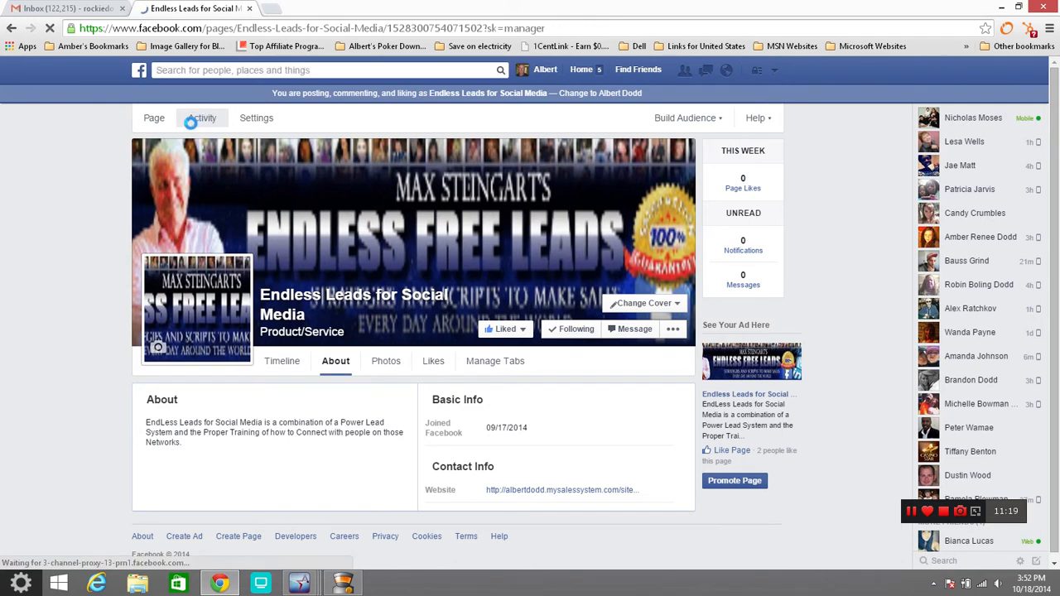
# Check the Activity area: no notifications, no drafts and no scheduled posts
pyautogui.click(204, 117)
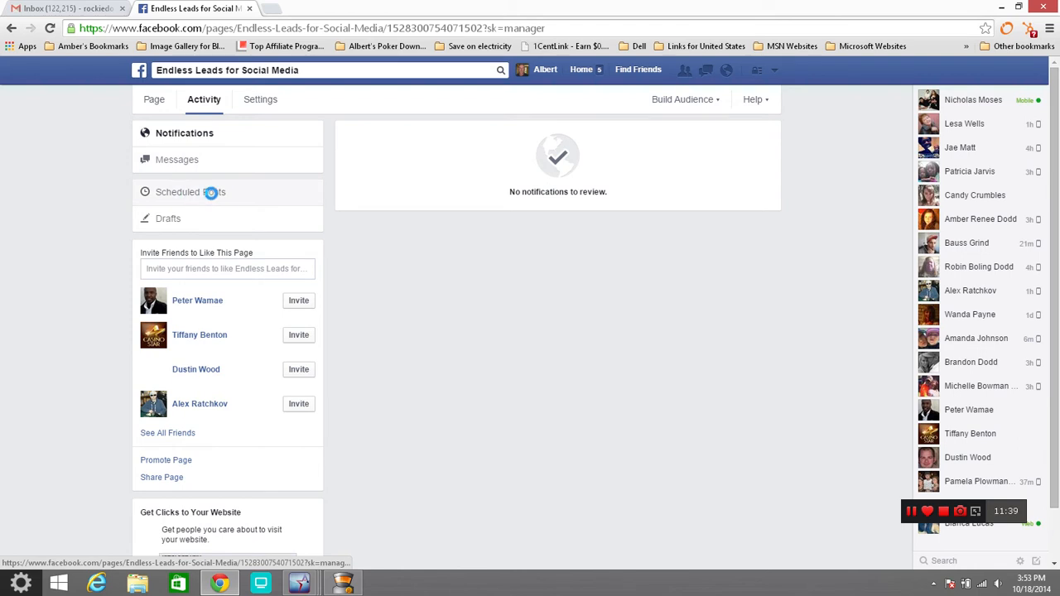
pyautogui.click(194, 192)
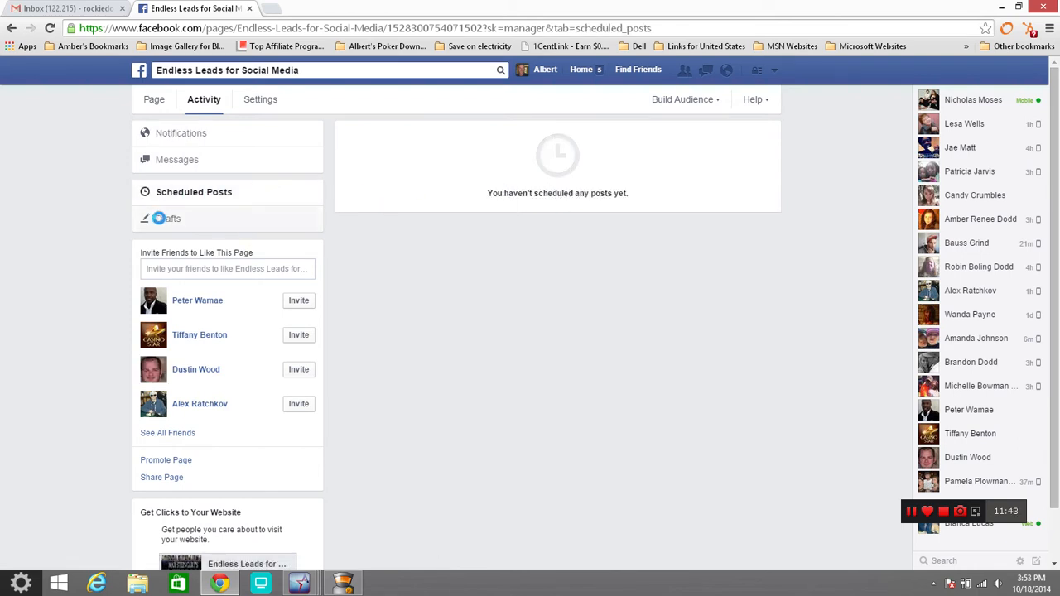
pyautogui.click(168, 219)
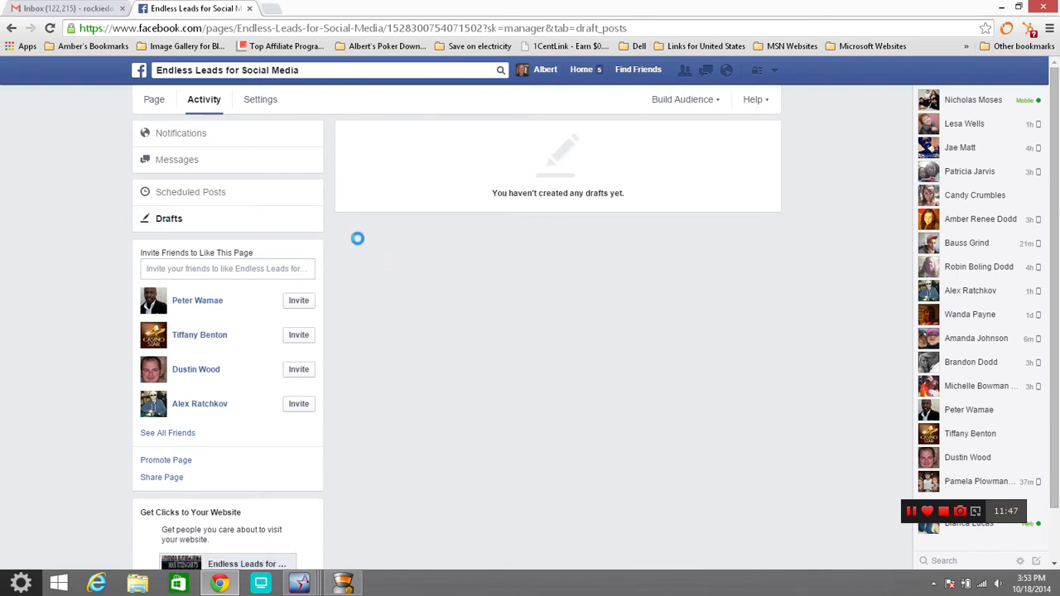
pyautogui.moveTo(410, 259)
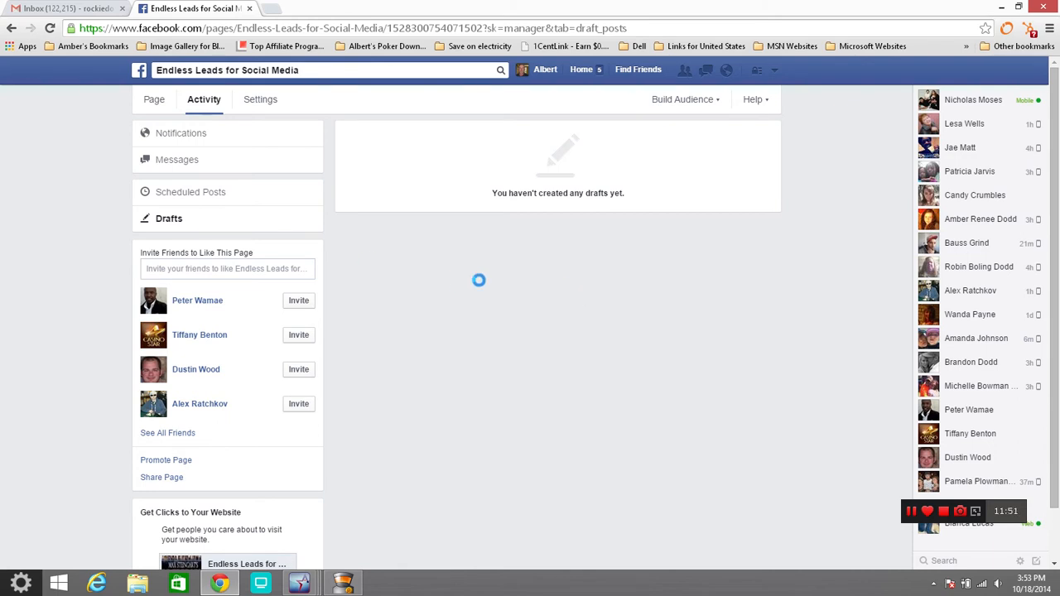
pyautogui.moveTo(408, 268)
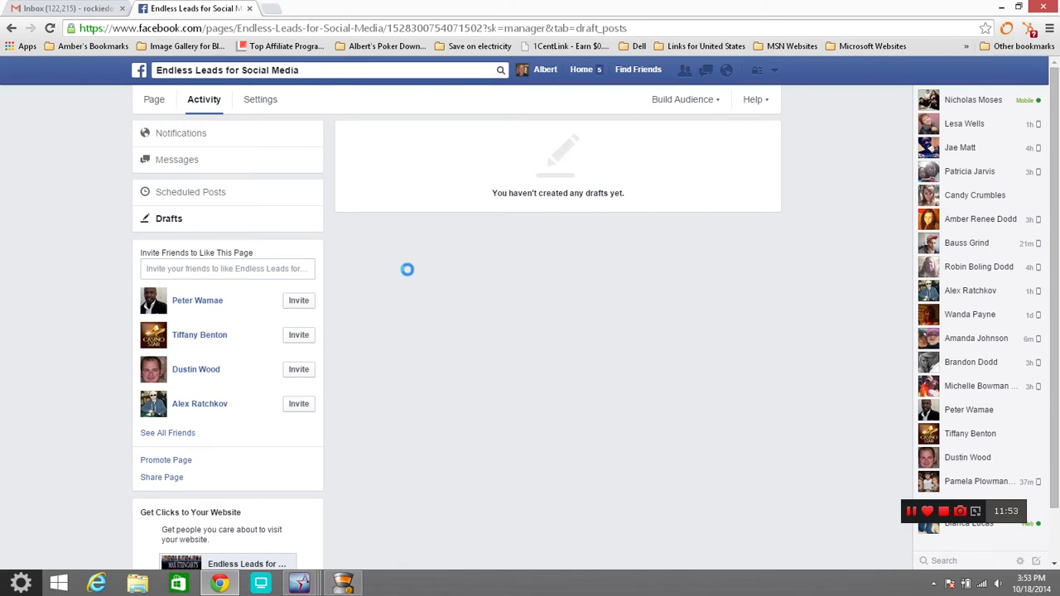
pyautogui.click(191, 192)
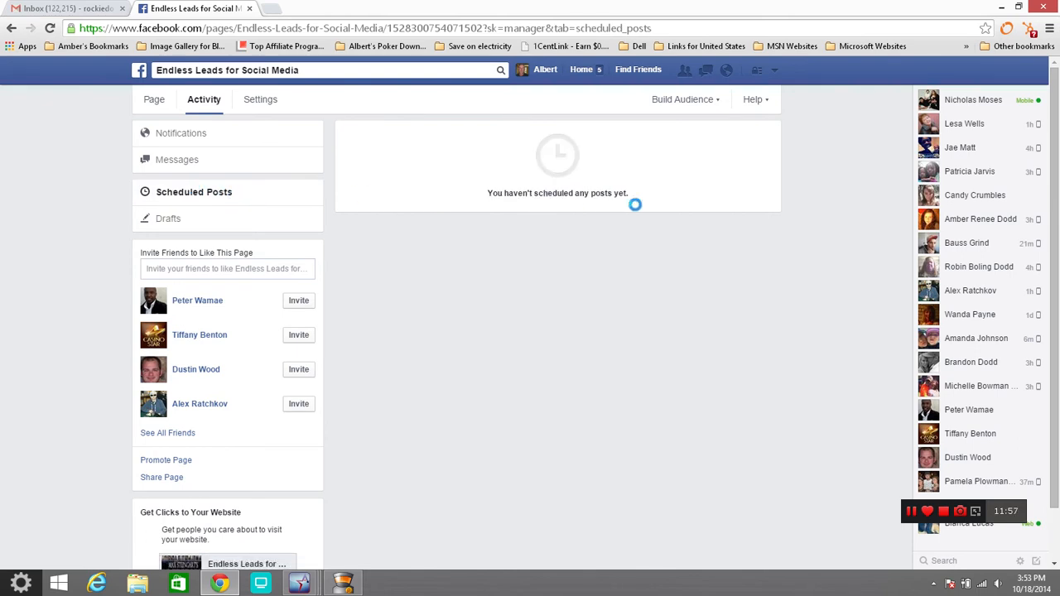
pyautogui.moveTo(656, 204)
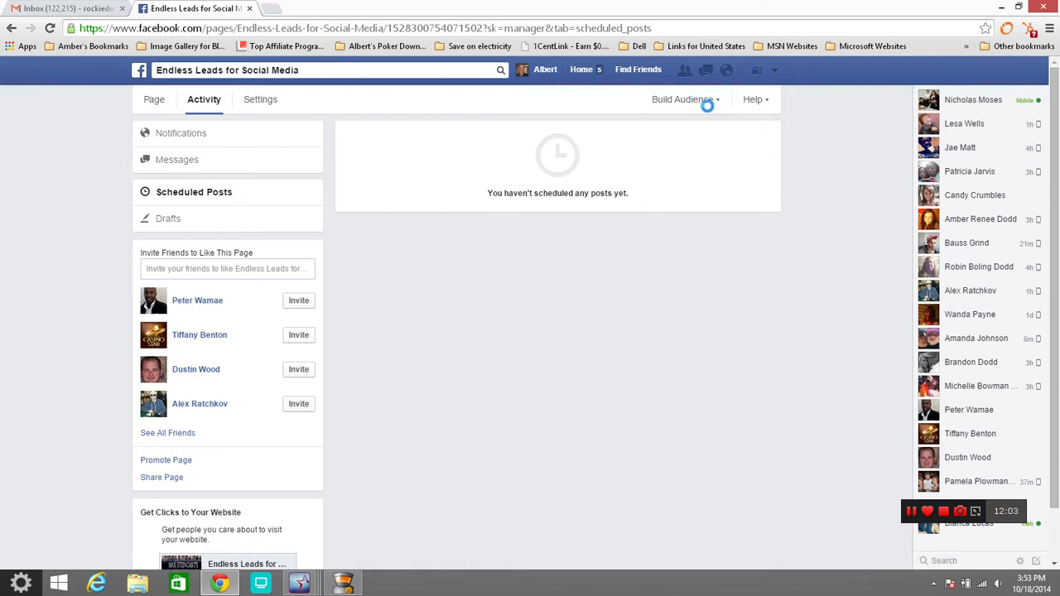
pyautogui.click(682, 99)
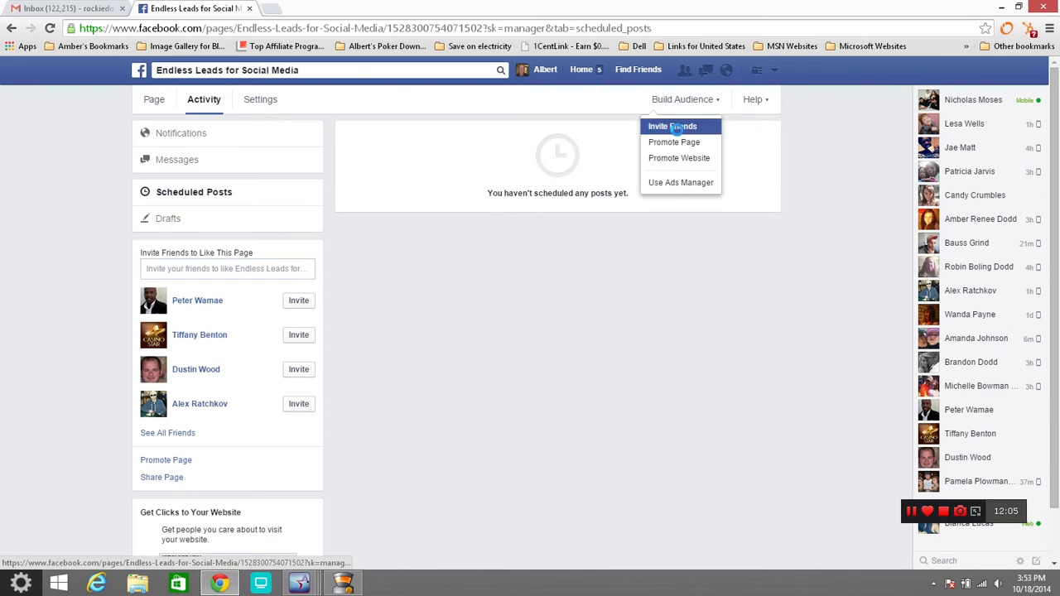
pyautogui.moveTo(679, 159)
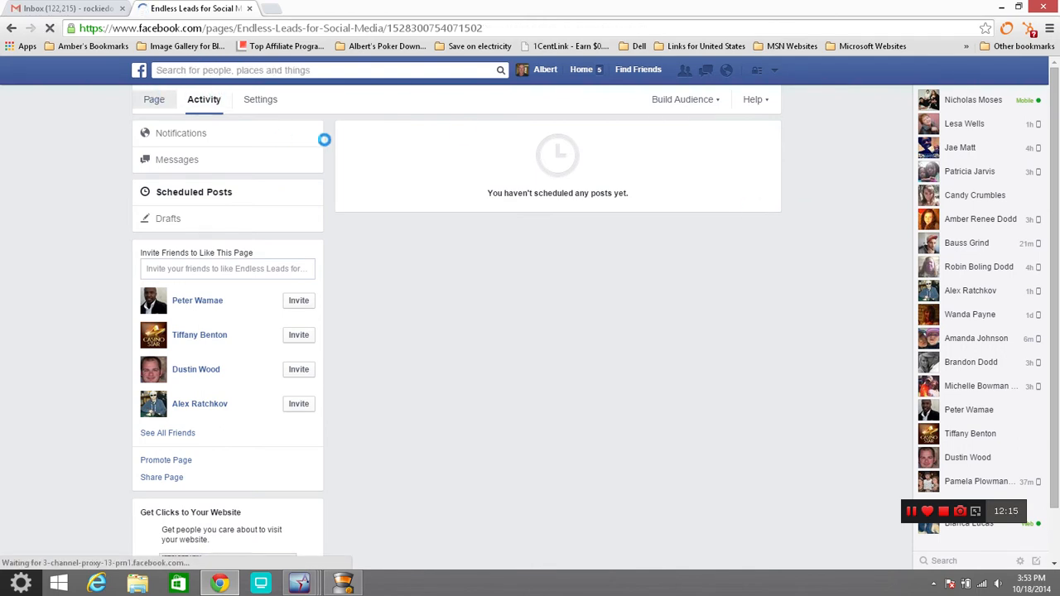
# Return to the Endless Leads for Social Media timeline and look over its posts
pyautogui.click(153, 99)
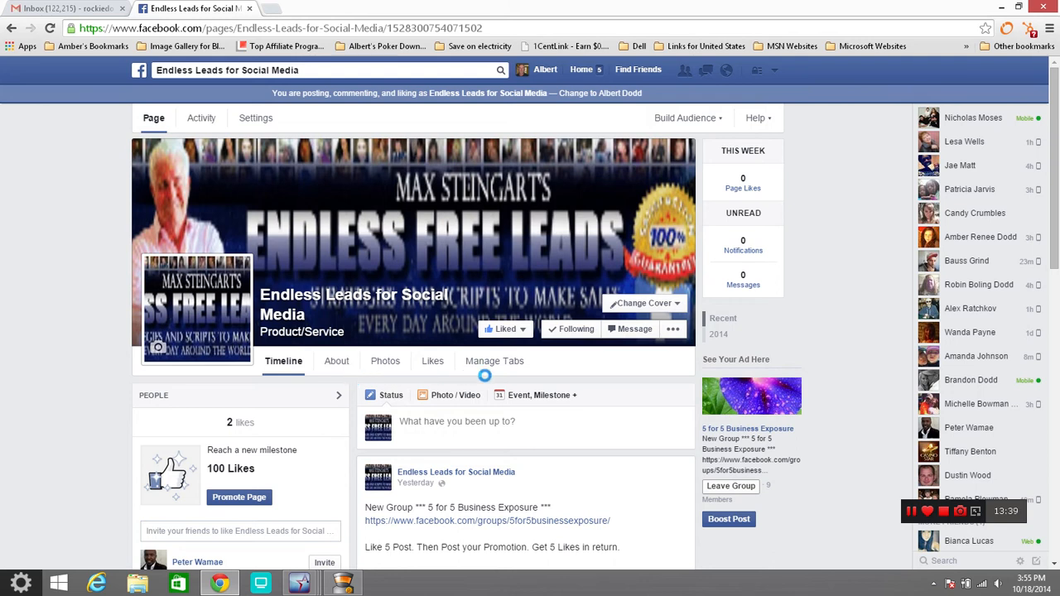
pyautogui.moveTo(637, 381)
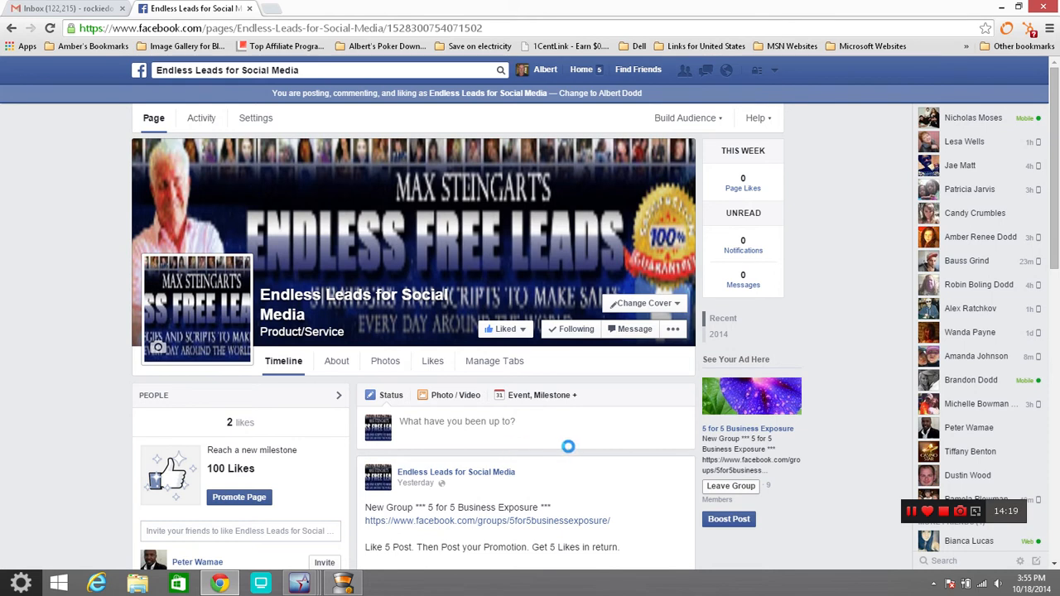
pyautogui.moveTo(402, 259)
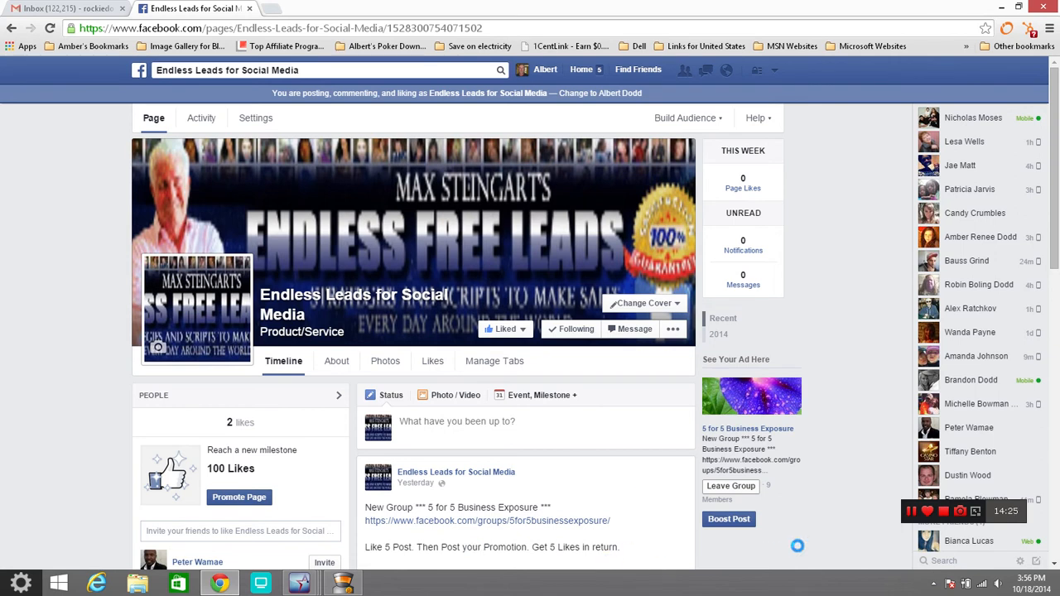
pyautogui.moveTo(832, 467)
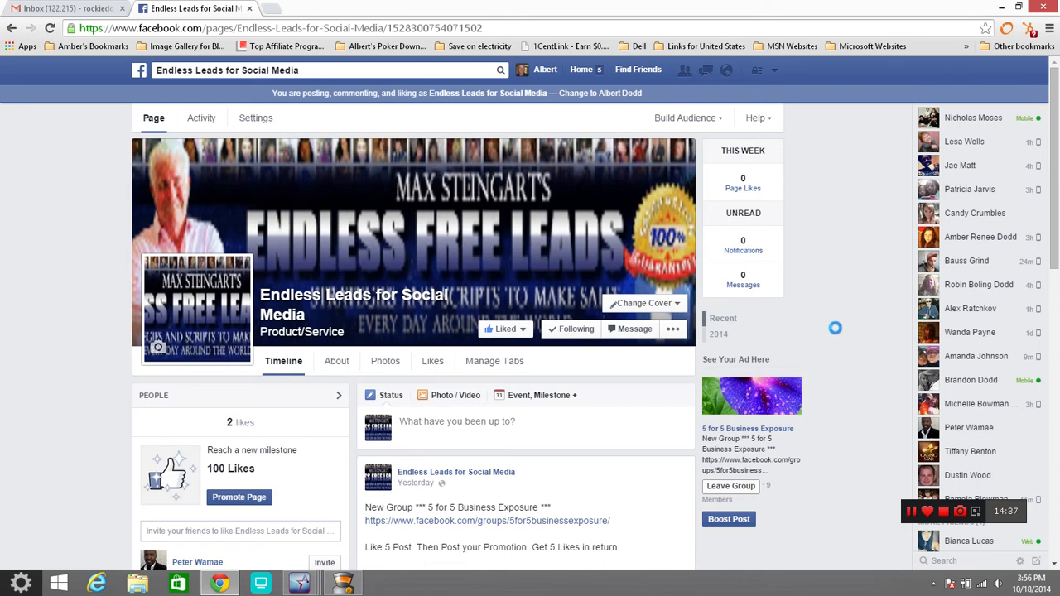
pyautogui.moveTo(827, 513)
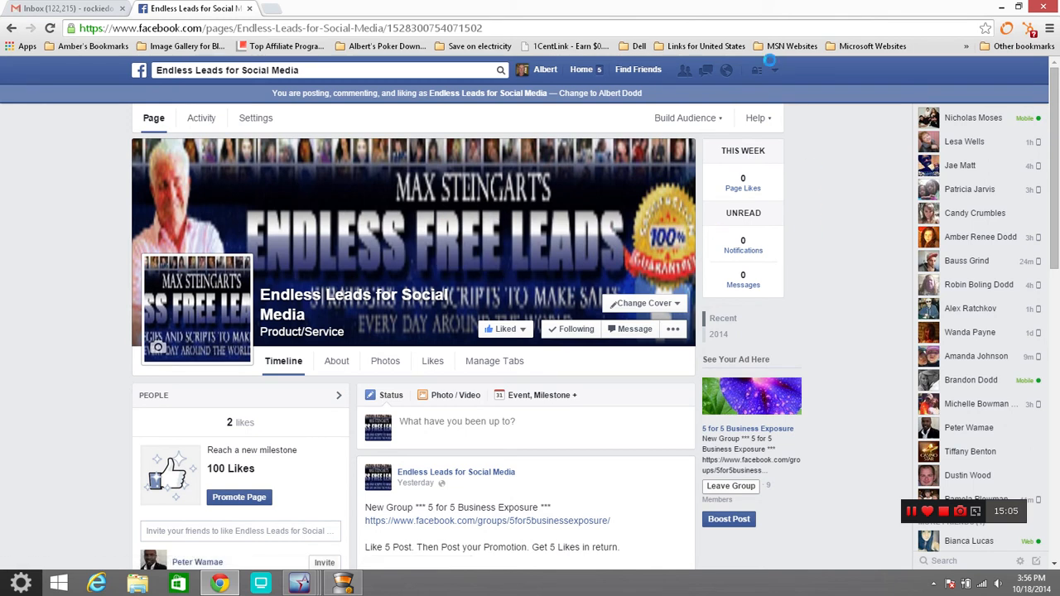
# Navigate to the 5 for 5 Business Exposure group from the home navigation
pyautogui.click(775, 69)
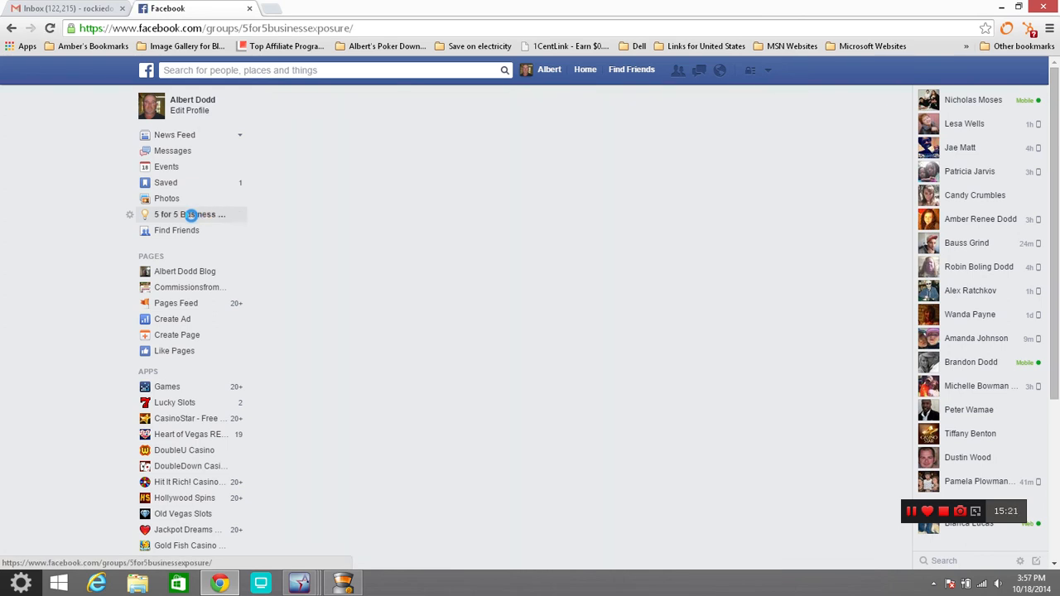
pyautogui.click(191, 215)
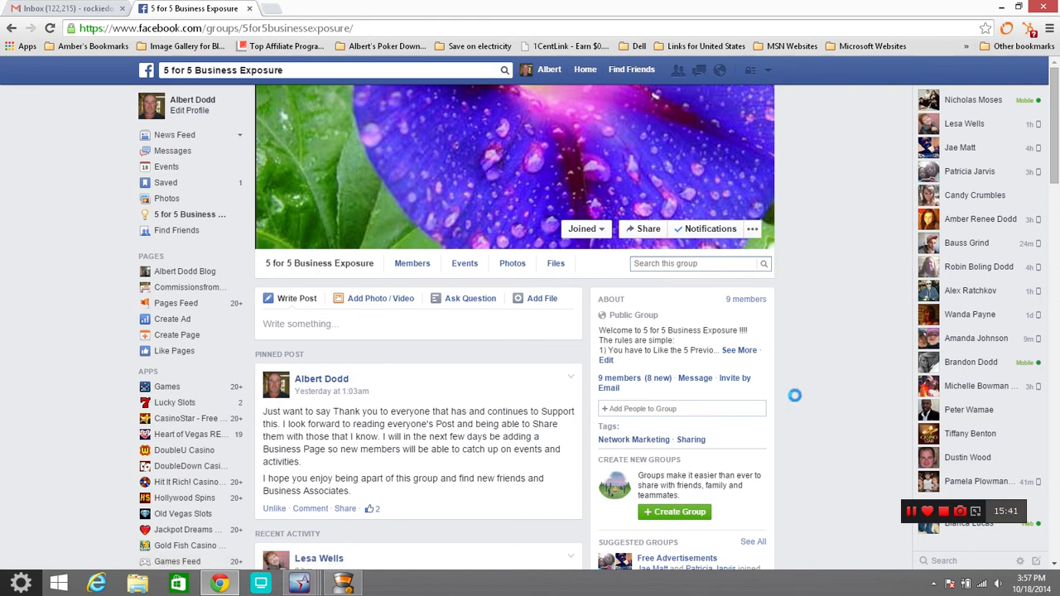
pyautogui.moveTo(593, 318)
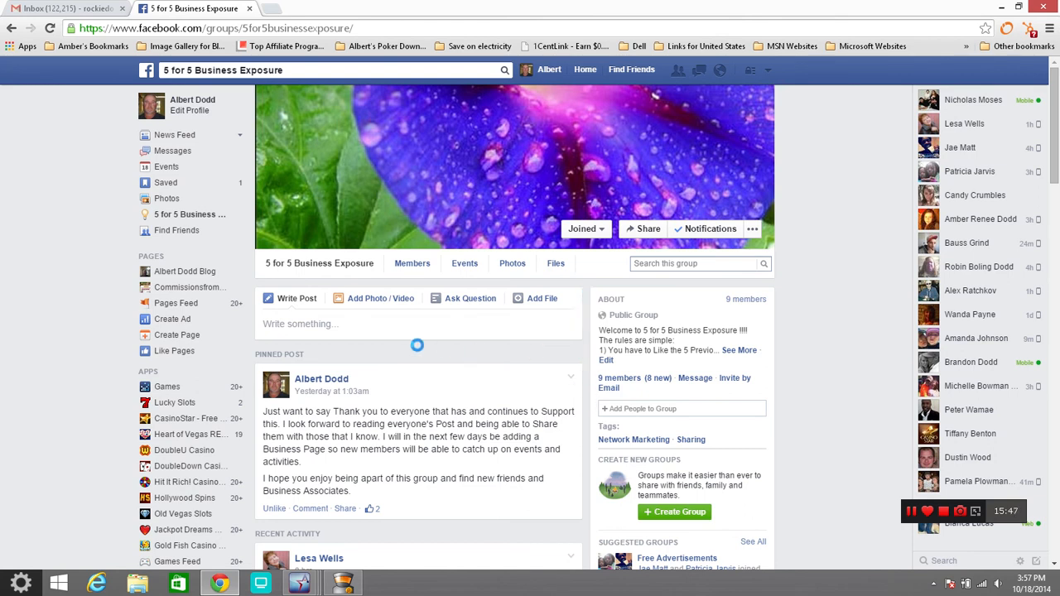
pyautogui.moveTo(457, 346)
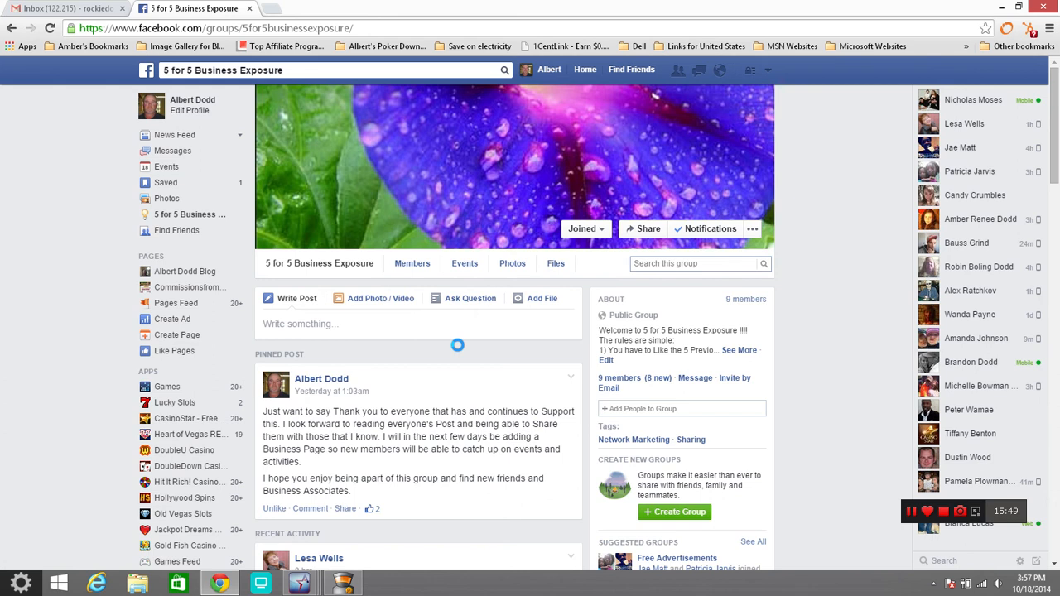
pyautogui.moveTo(583, 335)
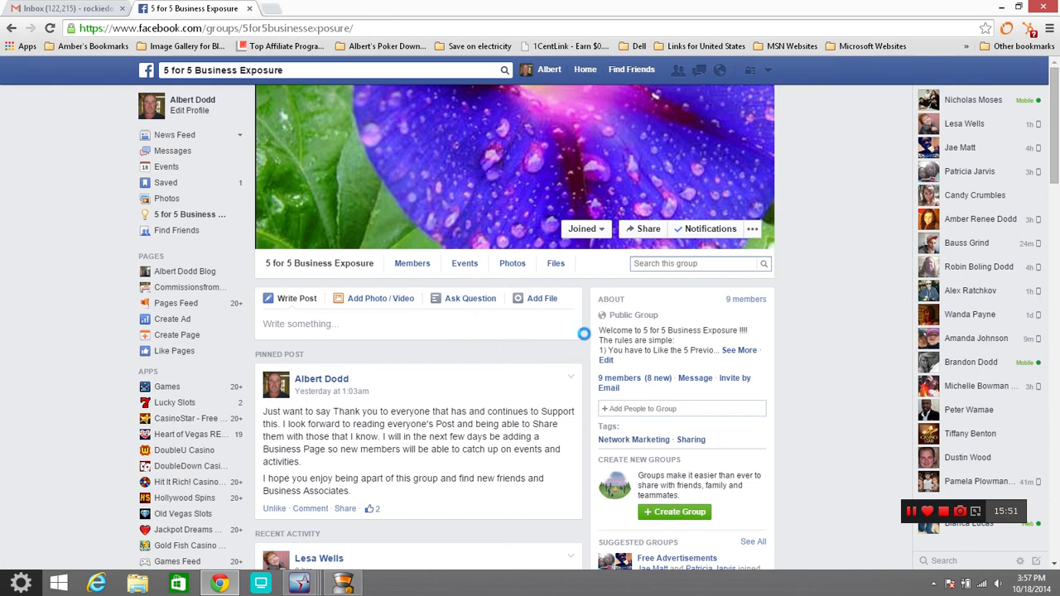